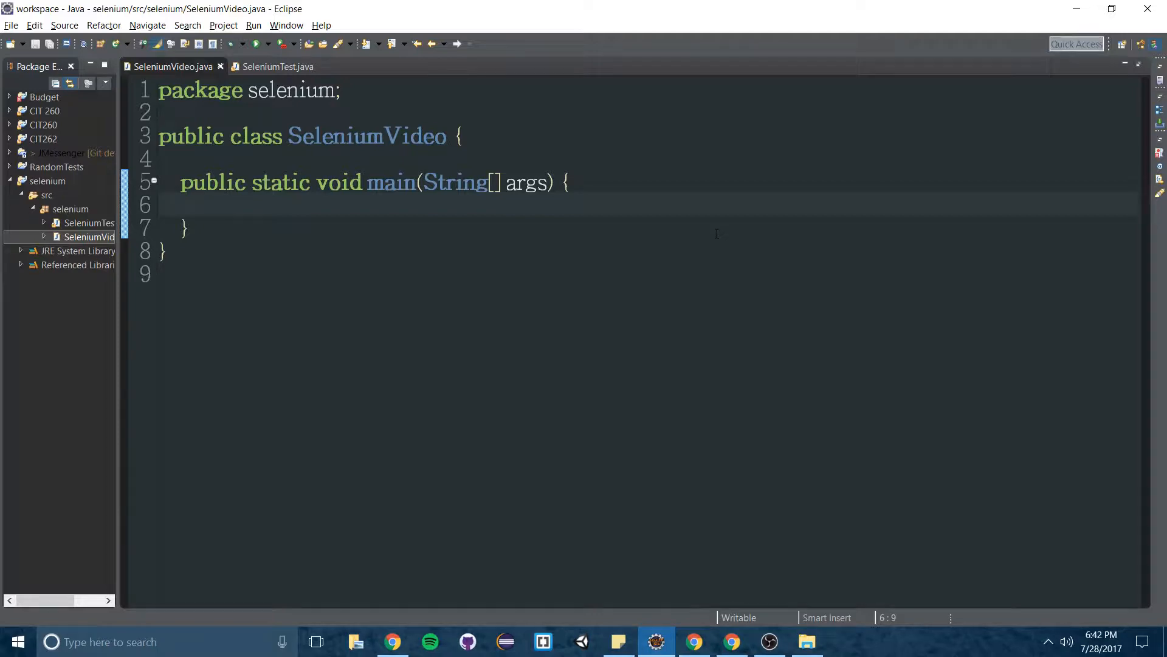
Switch to Chrome and open the Selenium Downloads page
click(731, 640)
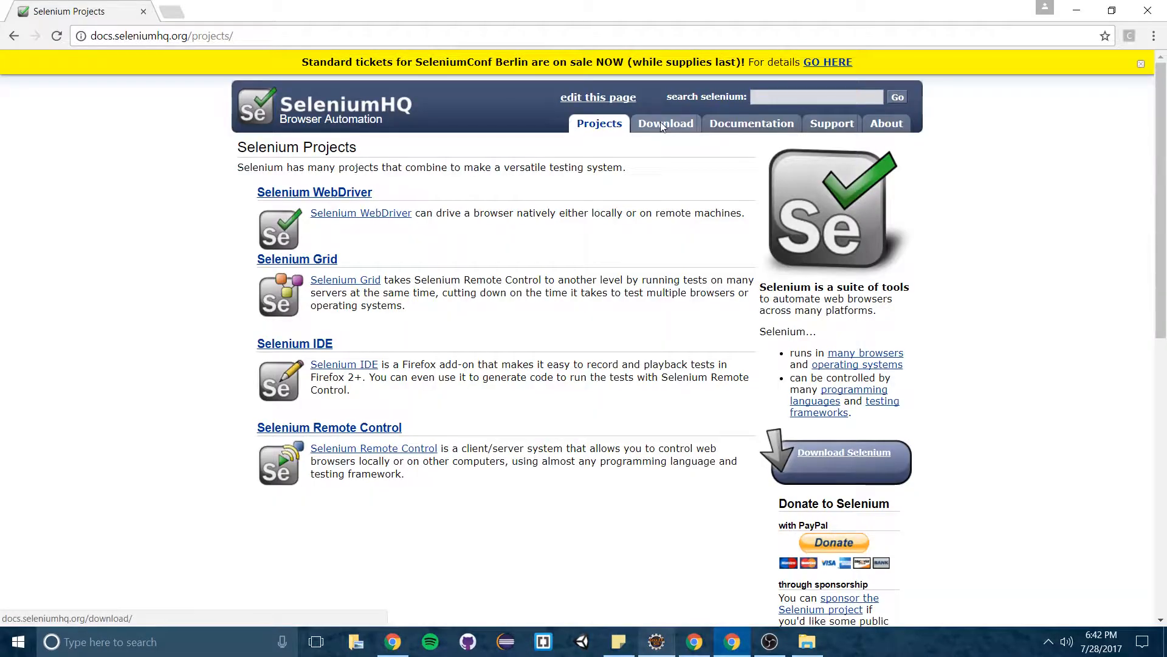
click(665, 123)
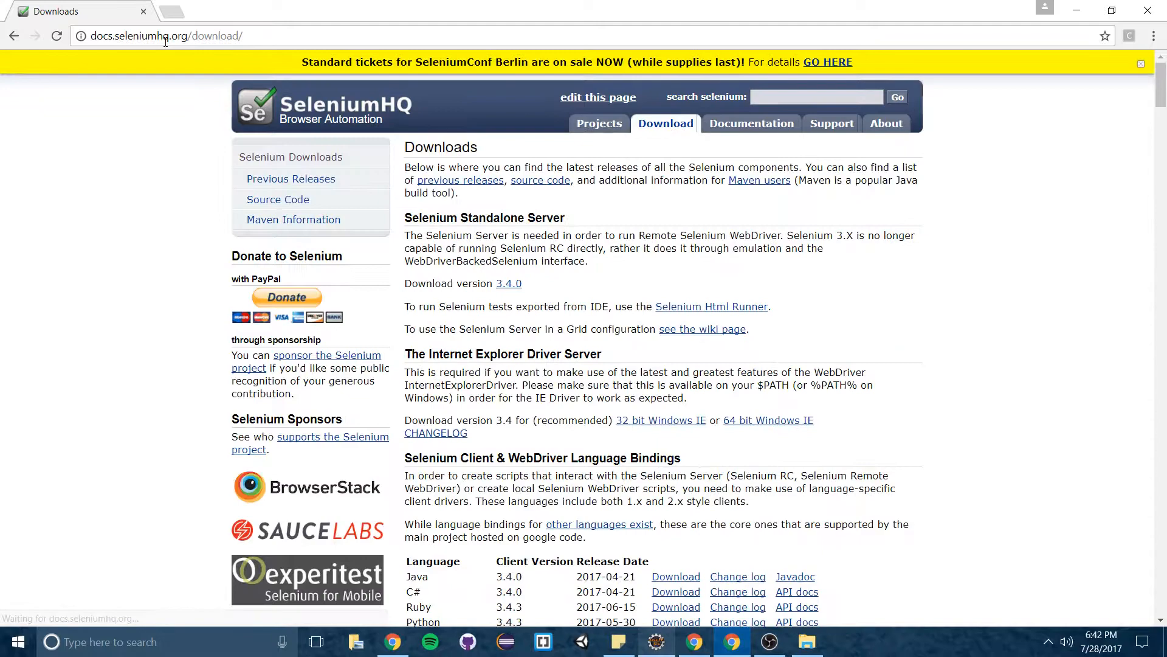
scroll(down, 3)
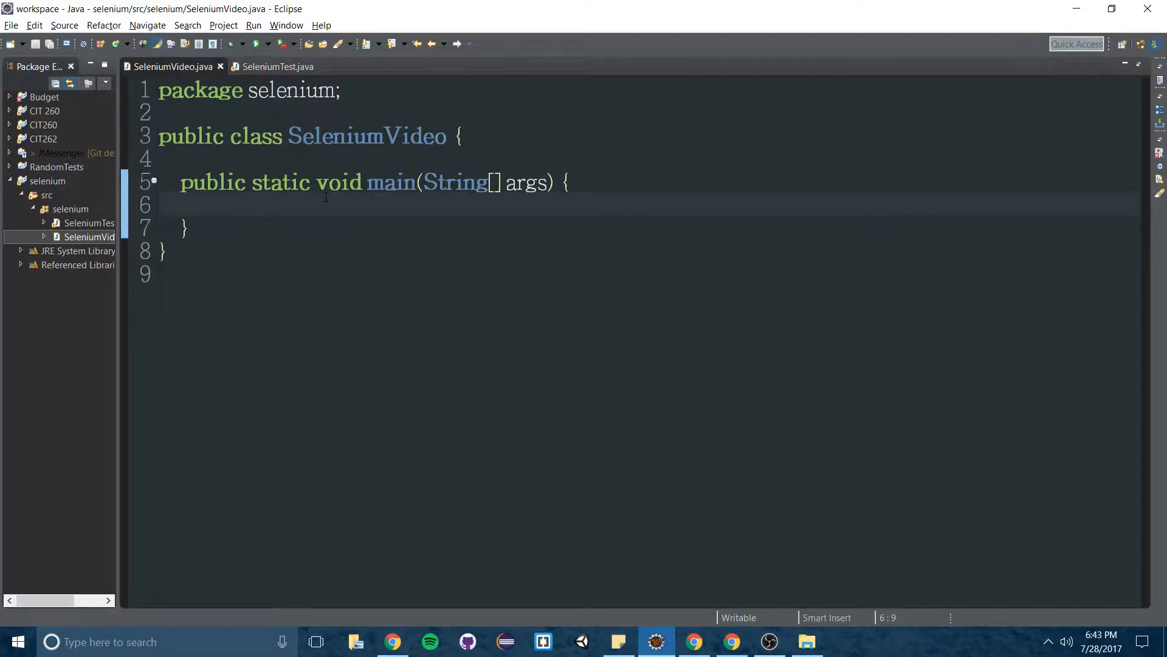
Browse the ChromeDriver downloads page release notes, scrolling through the releases
click(204, 205)
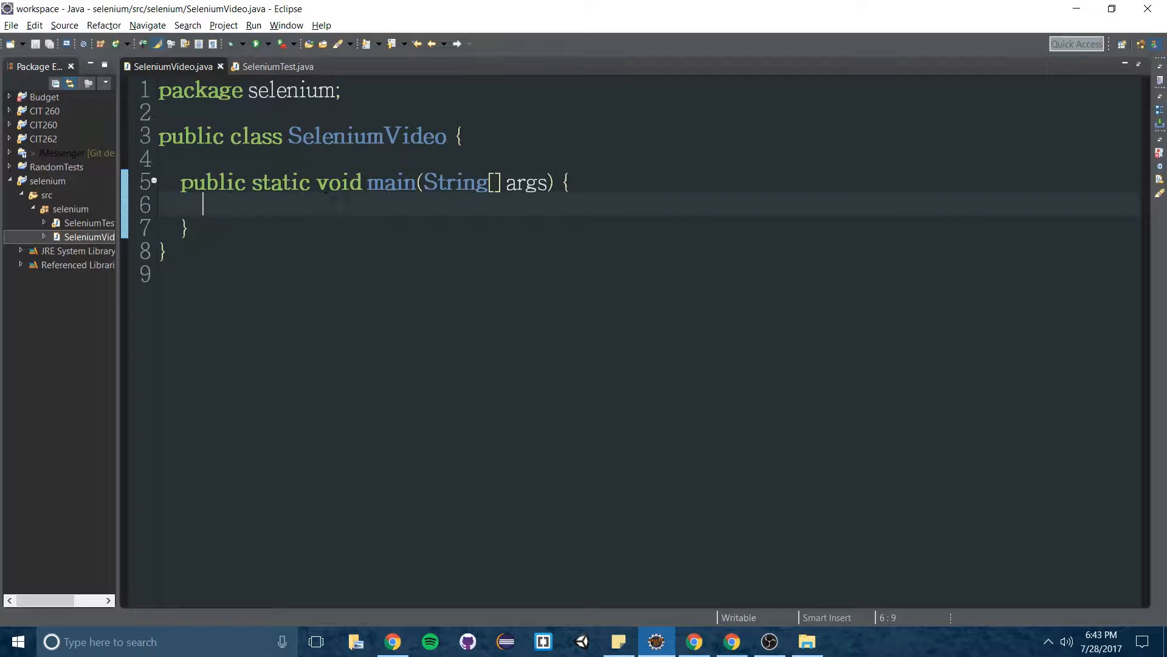
mouse_move(391, 214)
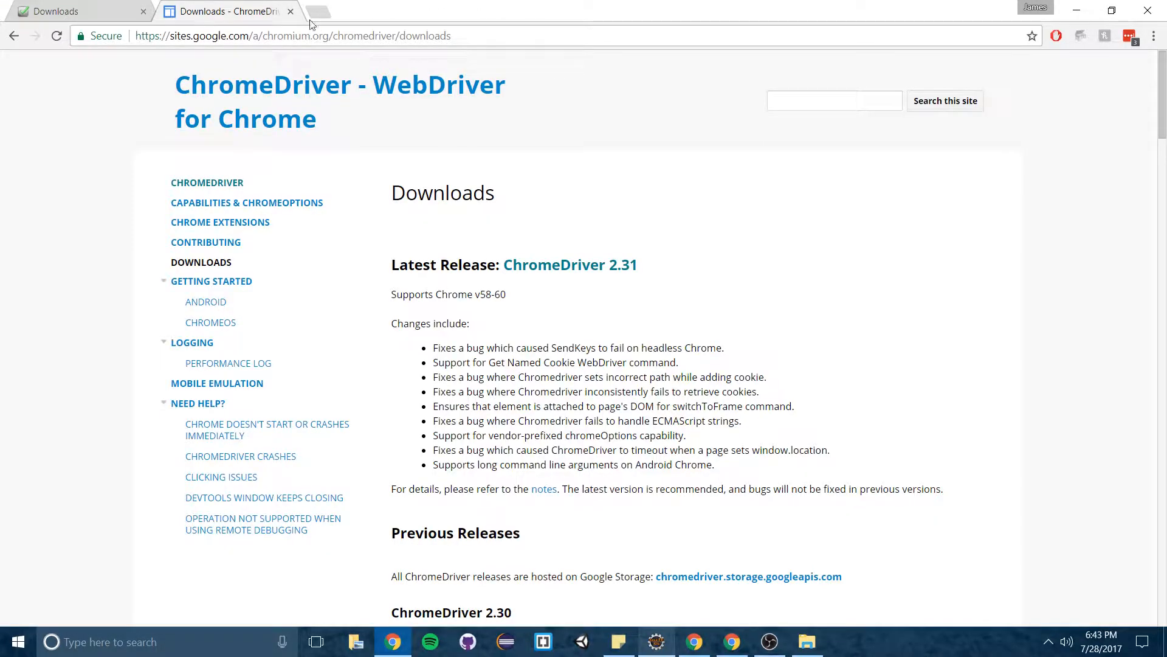
scroll(down, 3)
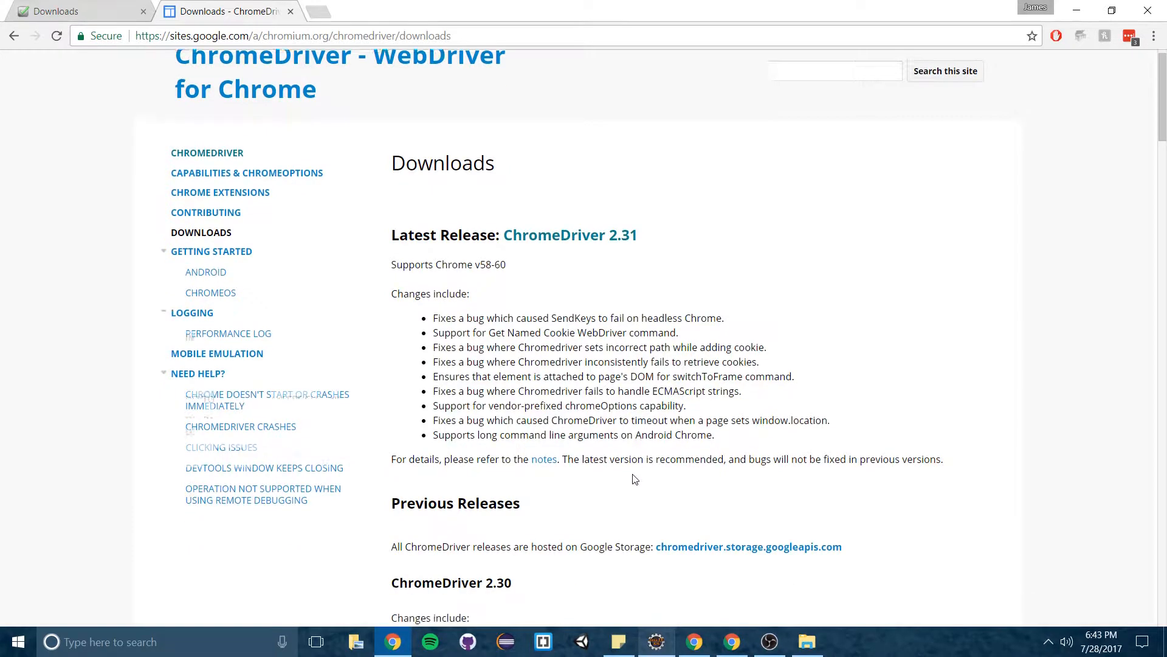
scroll(up, 3)
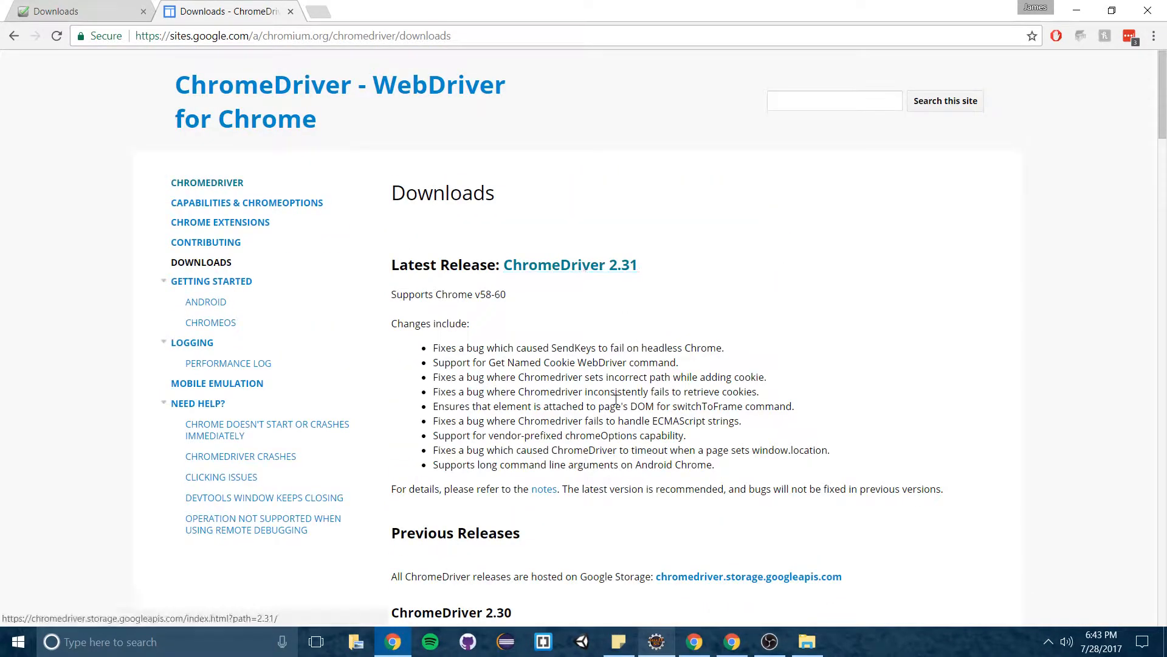
scroll(down, 3)
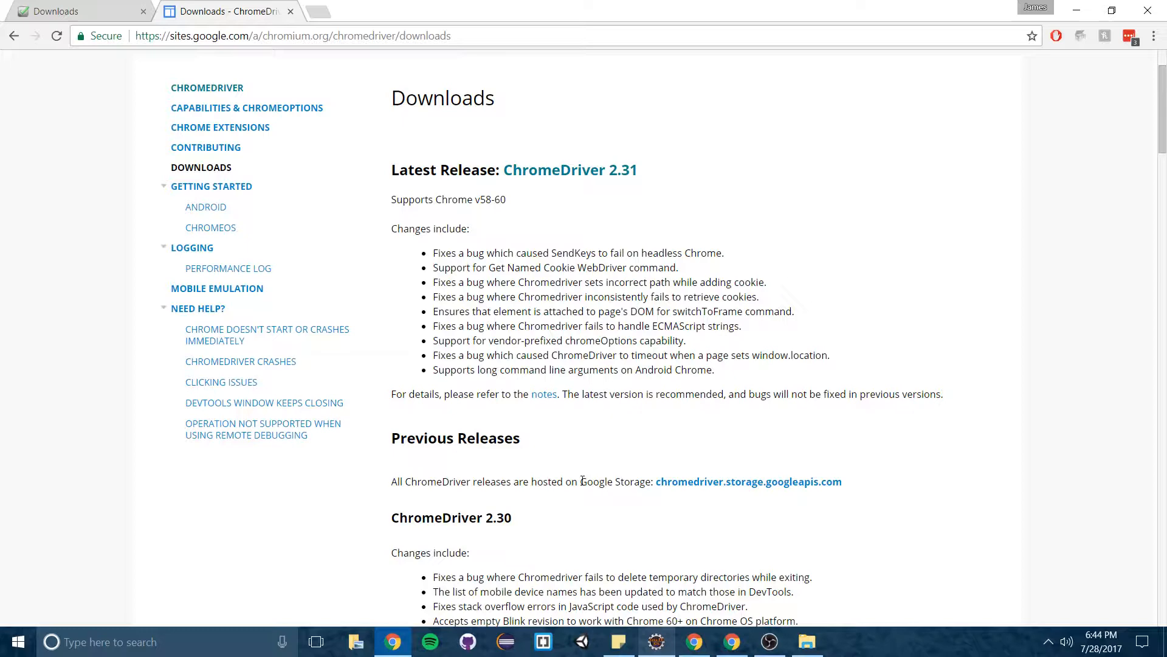
mouse_move(736, 497)
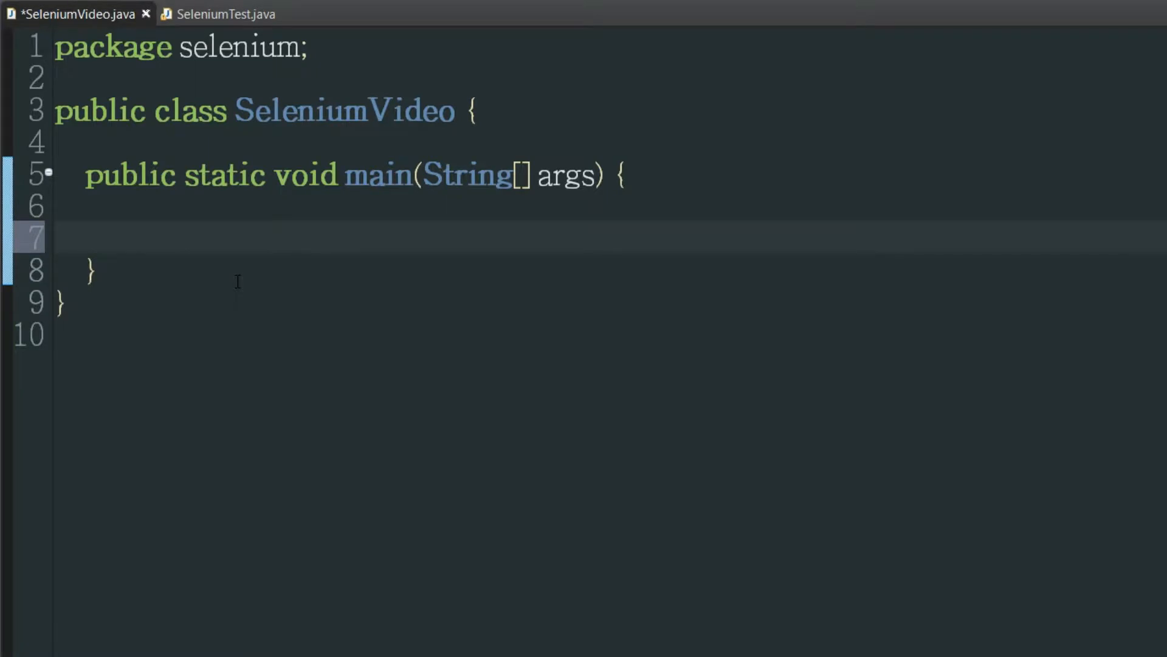
Add System.setProperty("webdriver.chrome.driver", "C:\\chromedriver.exe"); as the first line of main
click(116, 237)
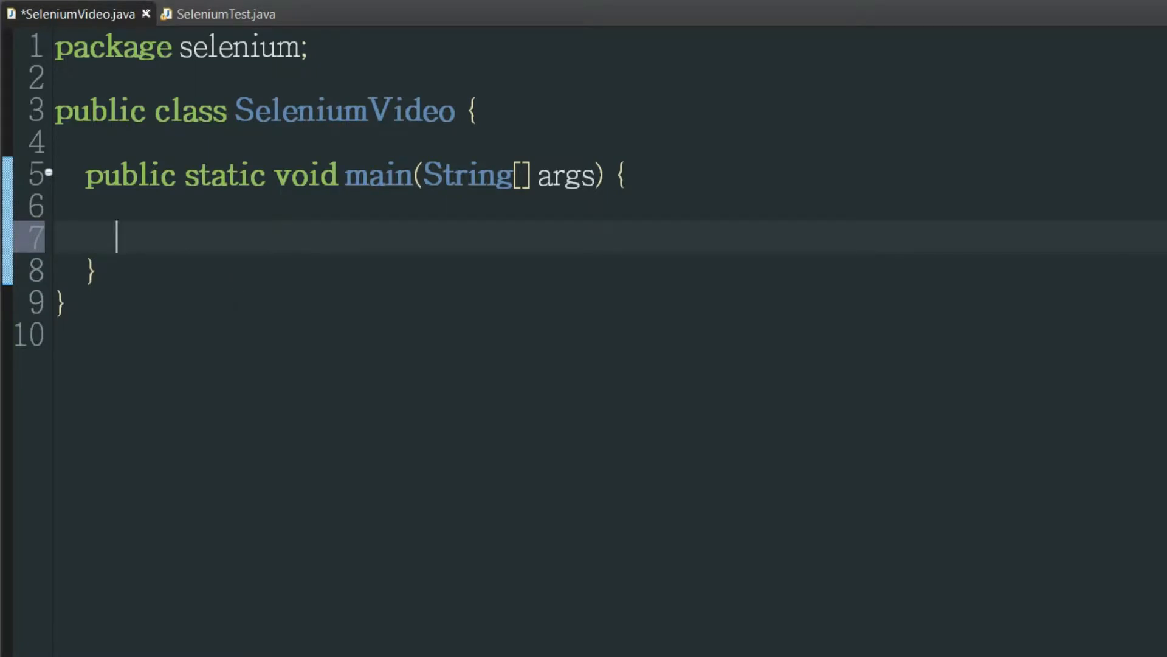
text(Syst)
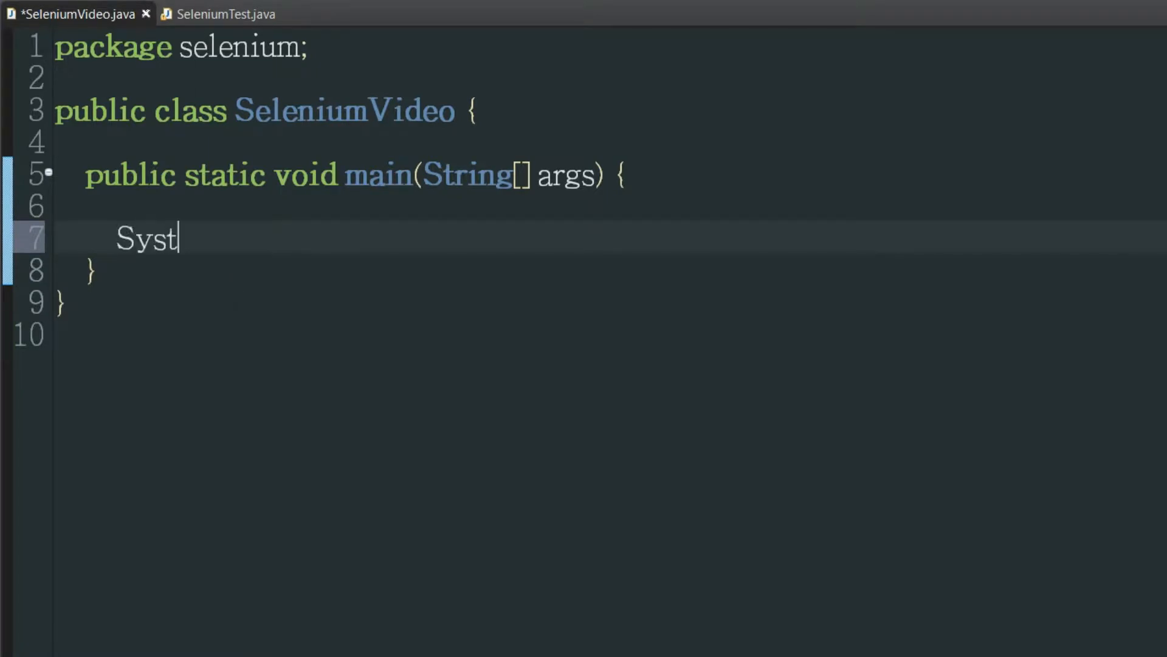
text(em.setProperty(key, value)
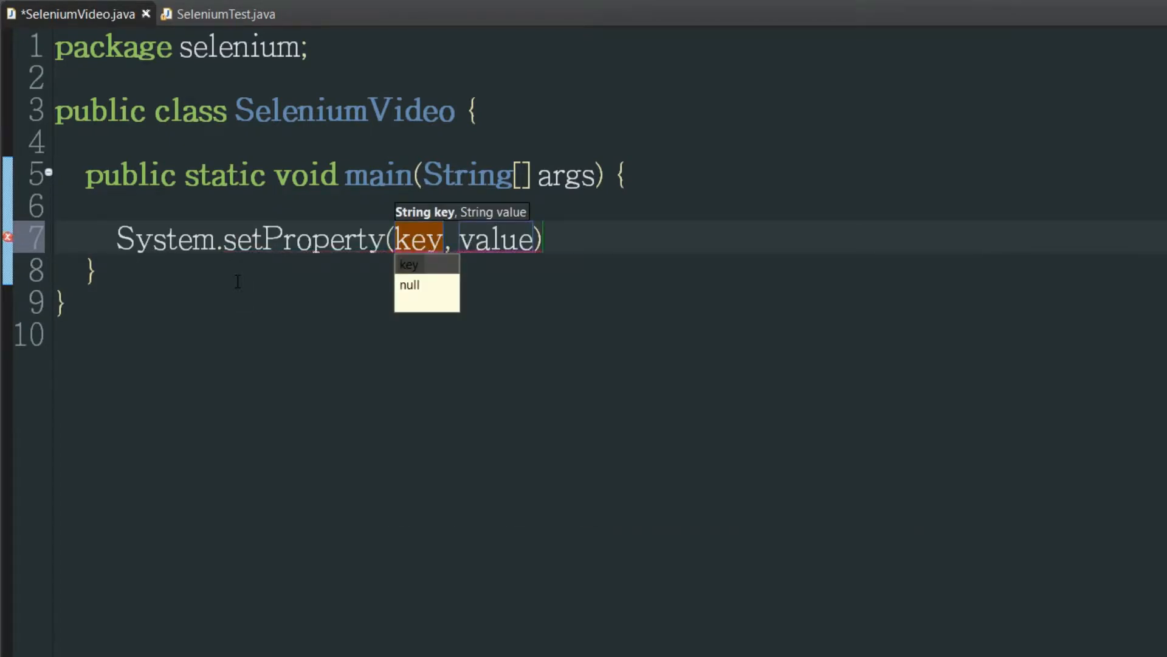
text("wendr")
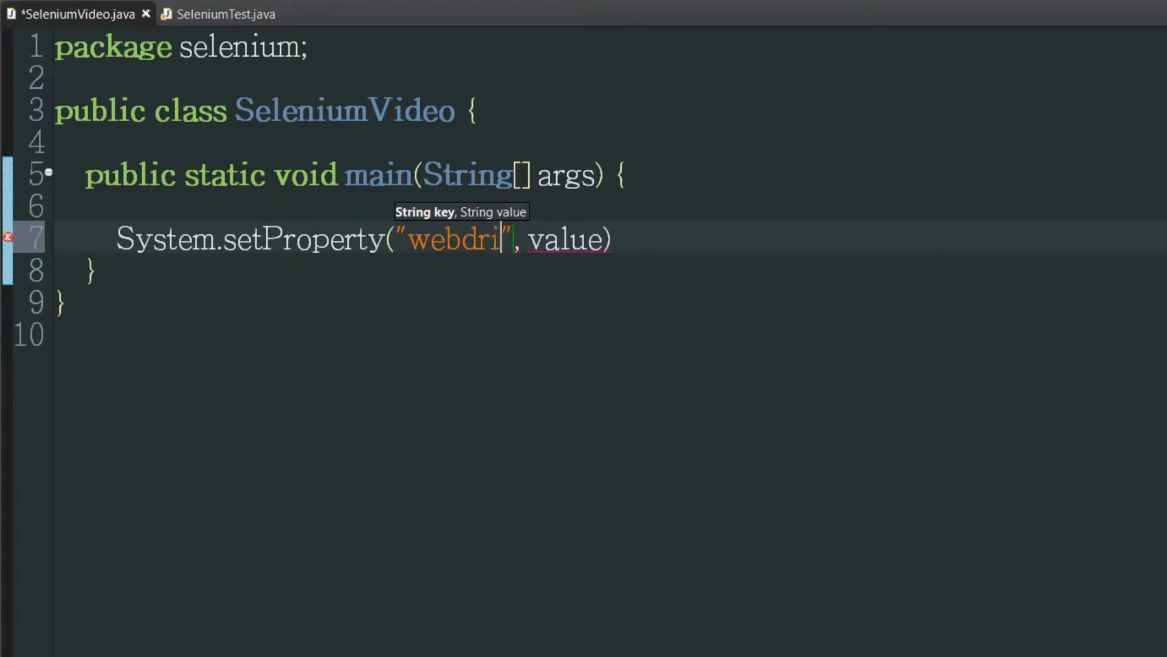
text(ver.chrome.dri)
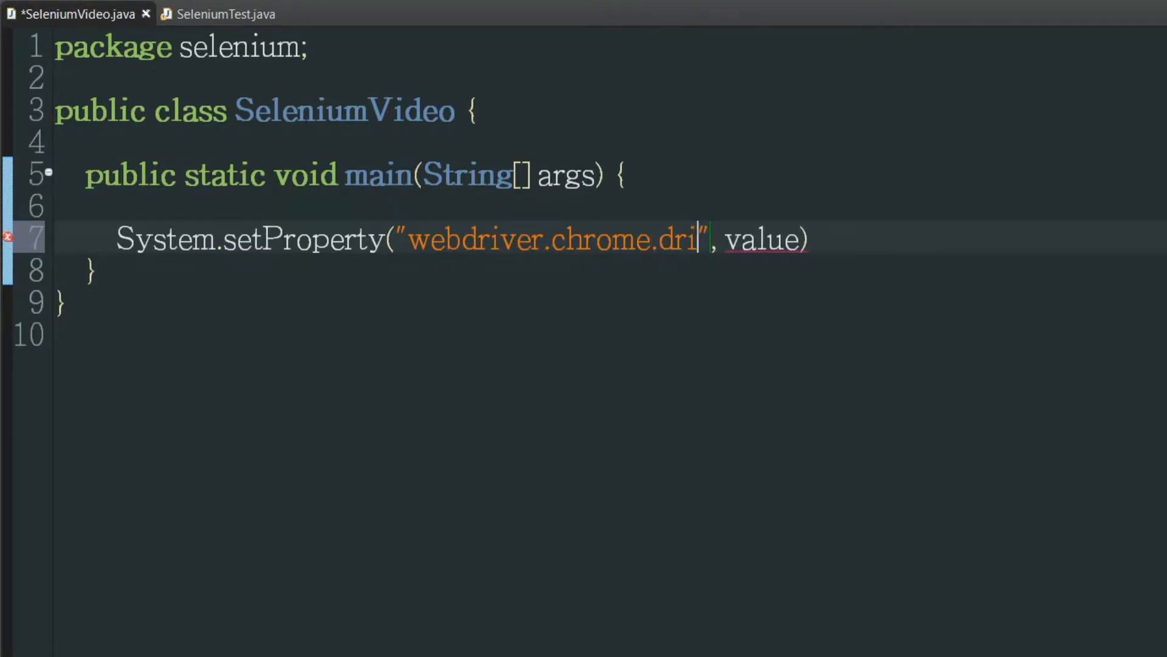
text(ver", "")
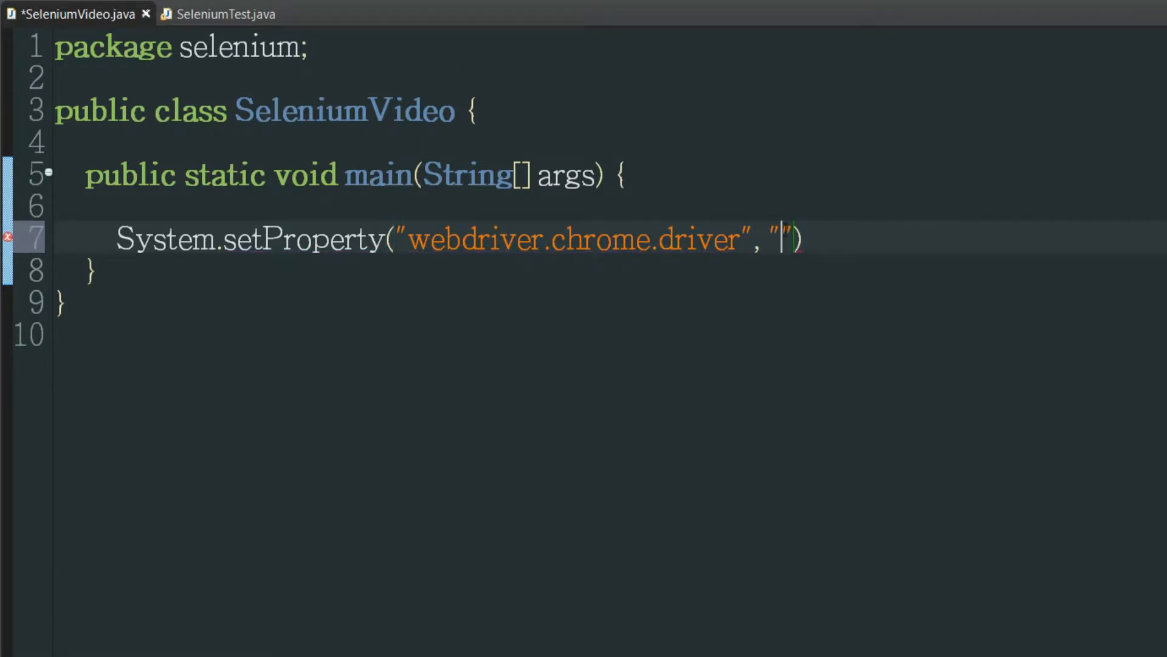
text(C:\\chromedriver.exe)
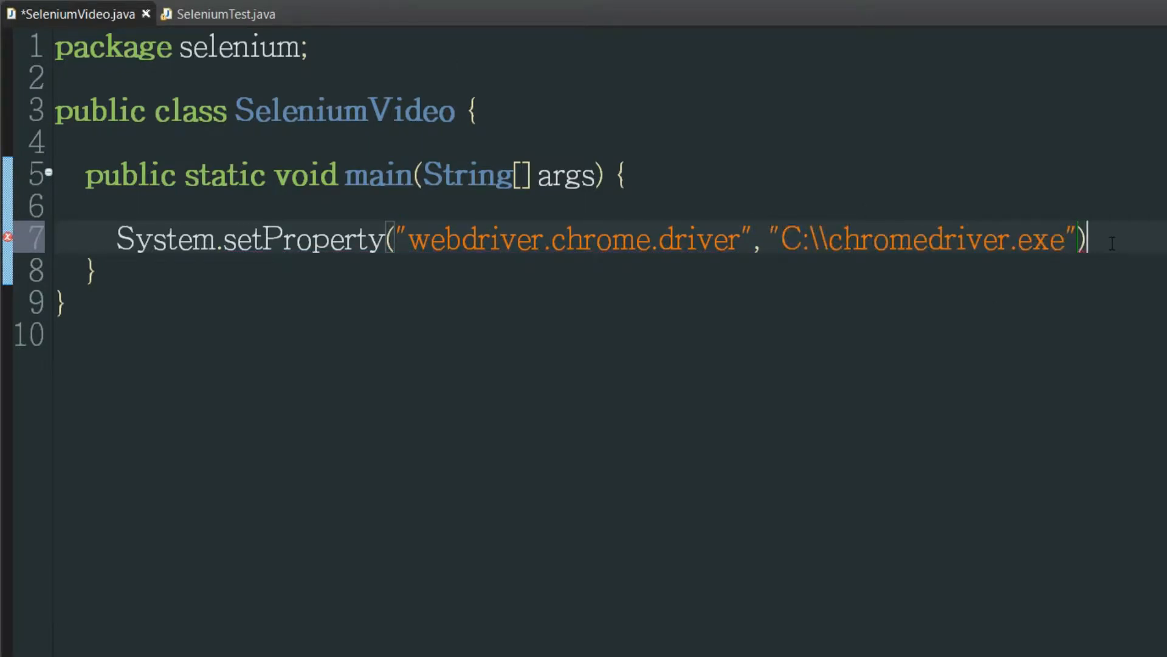
text(;)
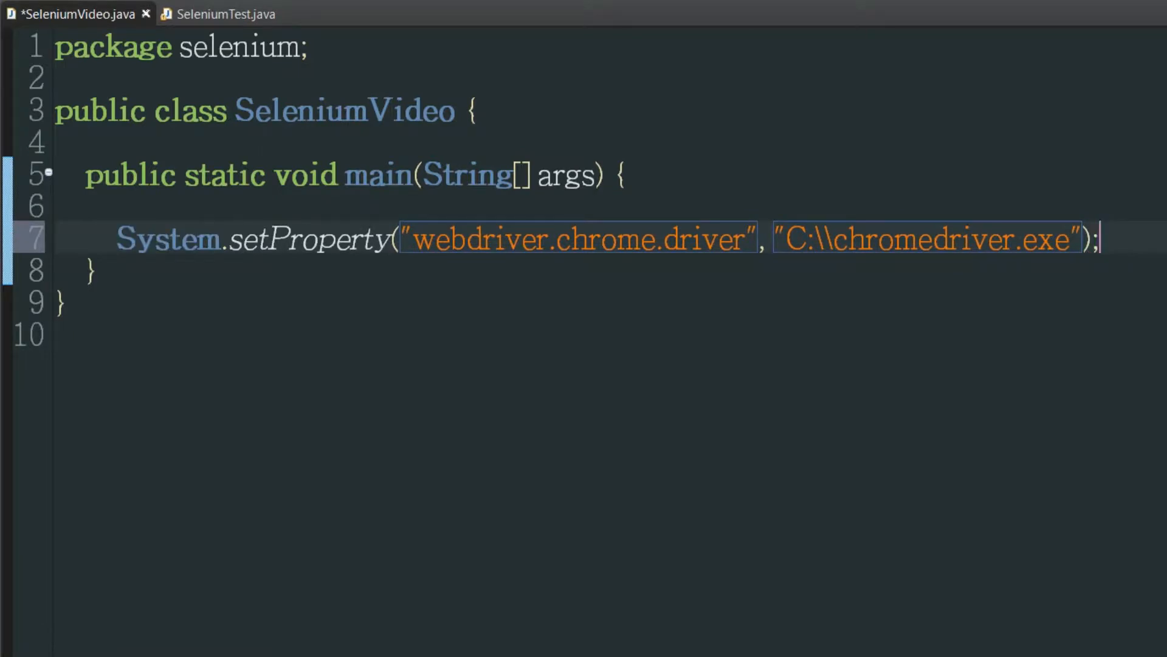
key(enter)
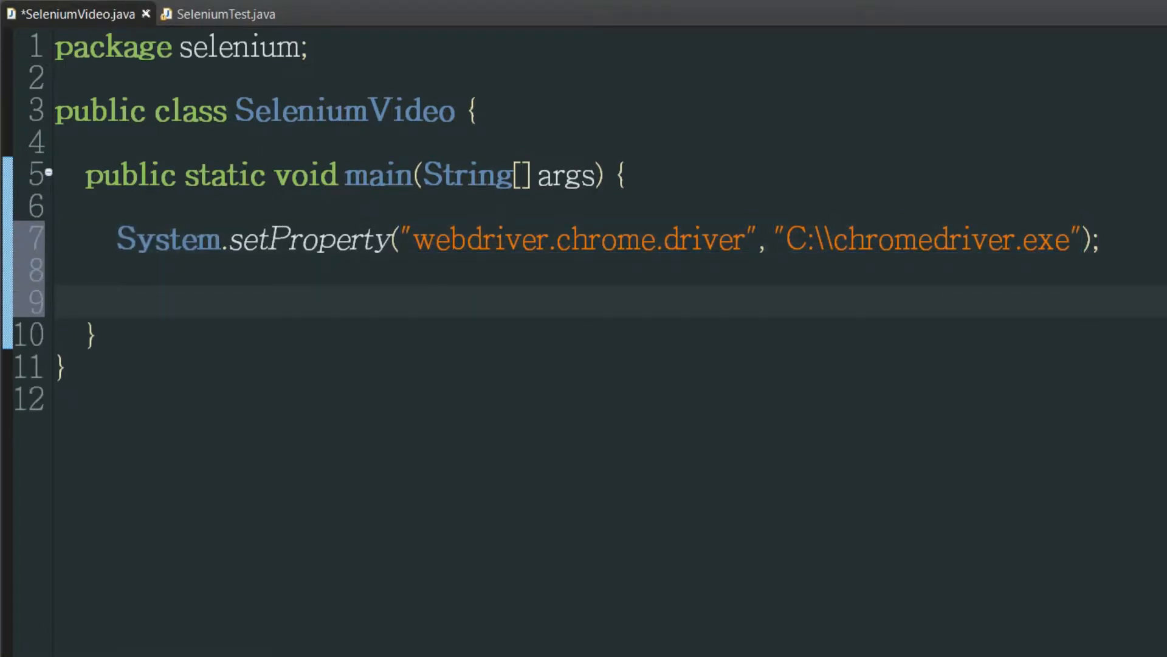
Add an '//instantiate the webDriver' comment and WebDriver driver = new ChromeDriver();
text(//inst)
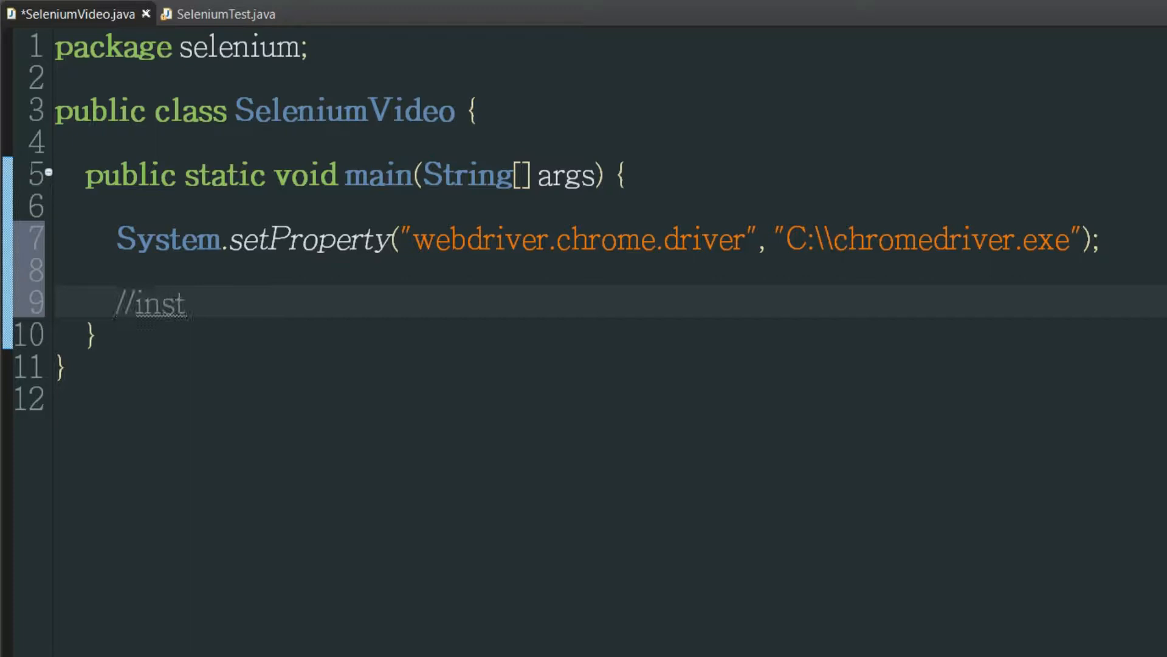
text(antiate the webDriver)
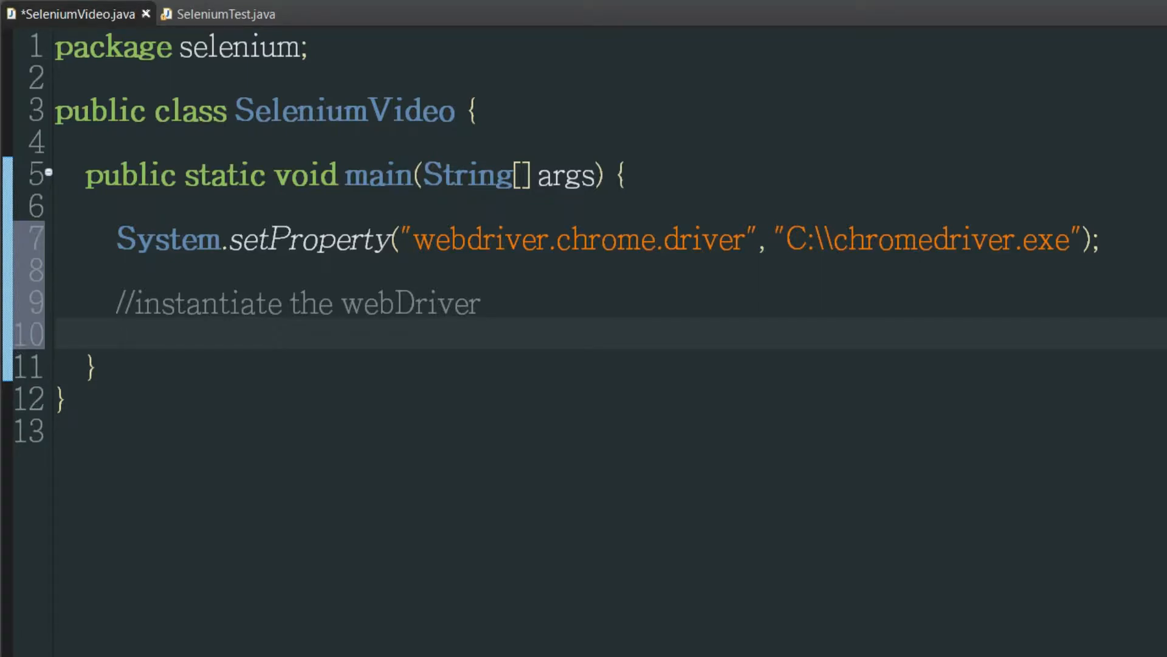
click(116, 336)
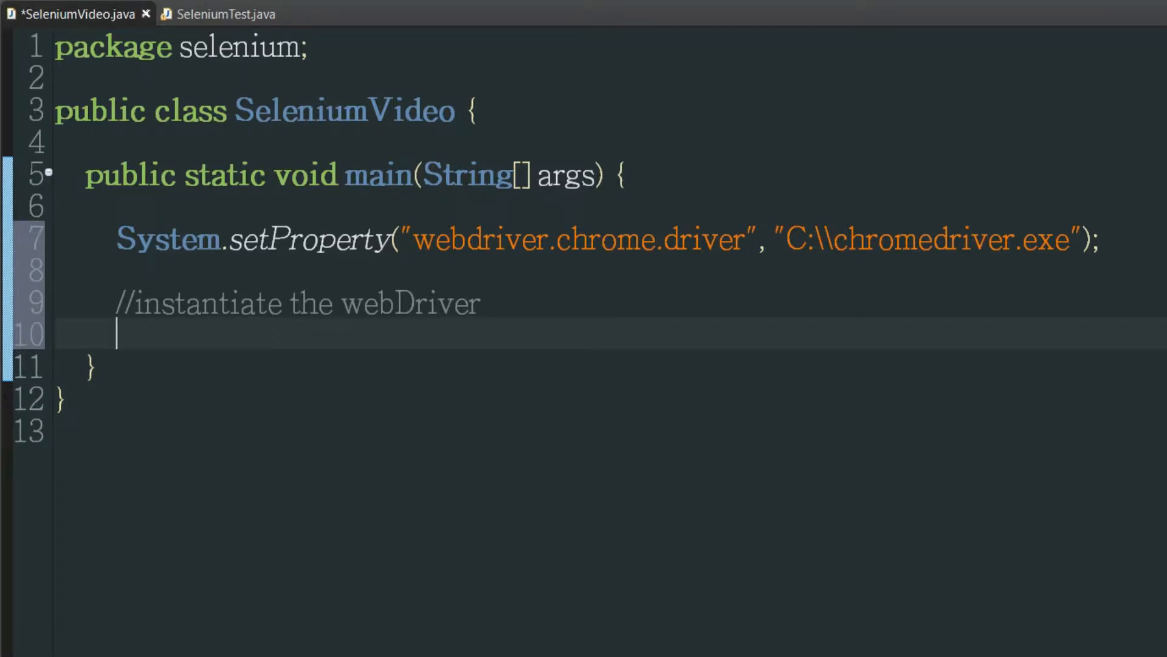
text(We)
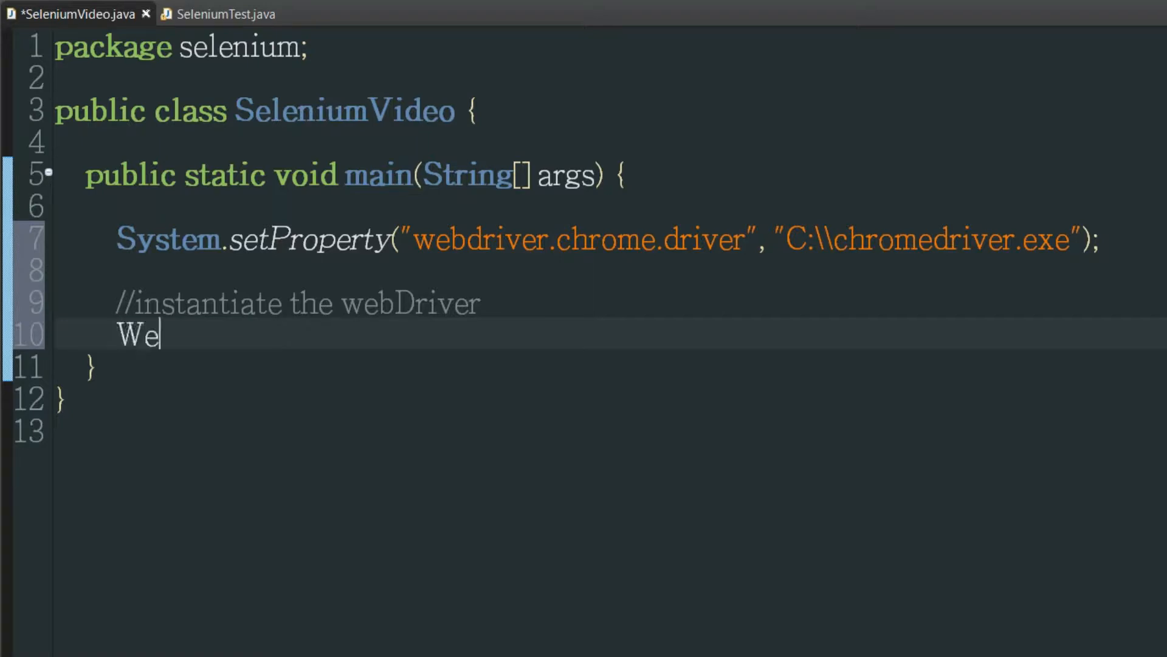
text(bDriver)
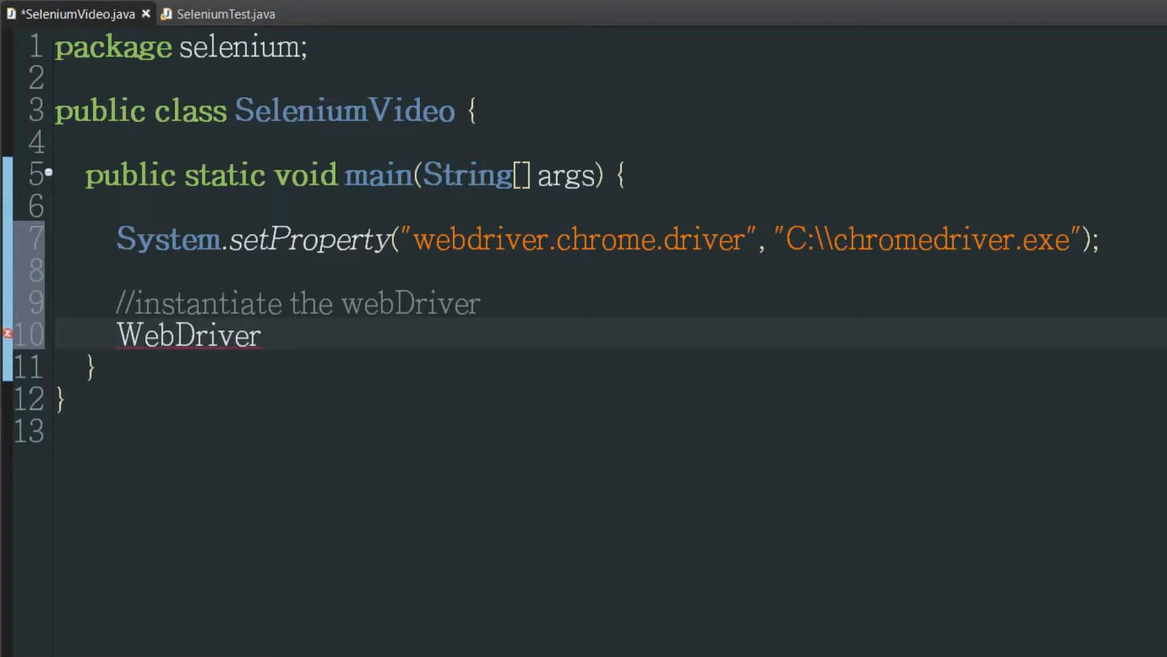
text(driver =)
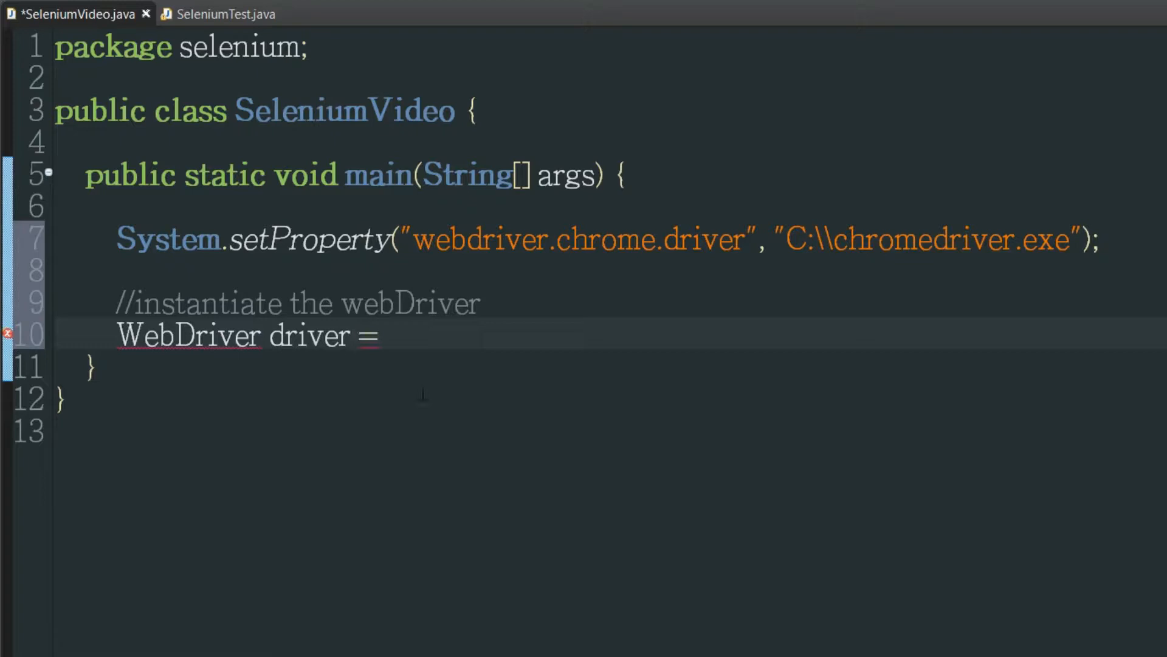
text(new Chrome)
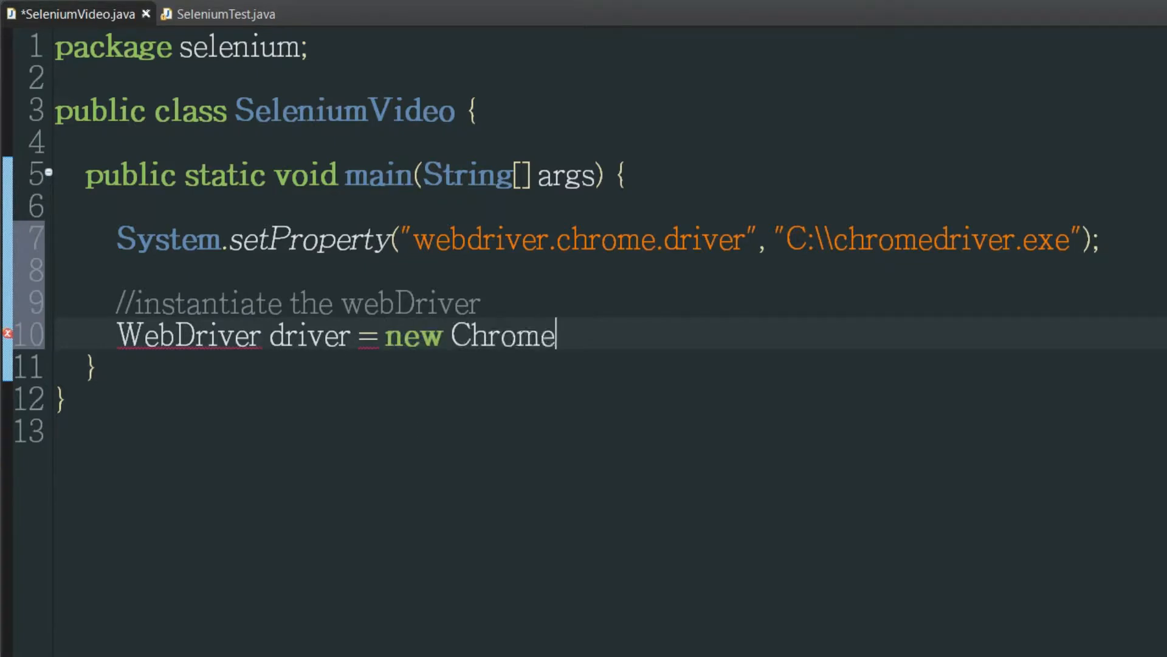
text(Driver();)
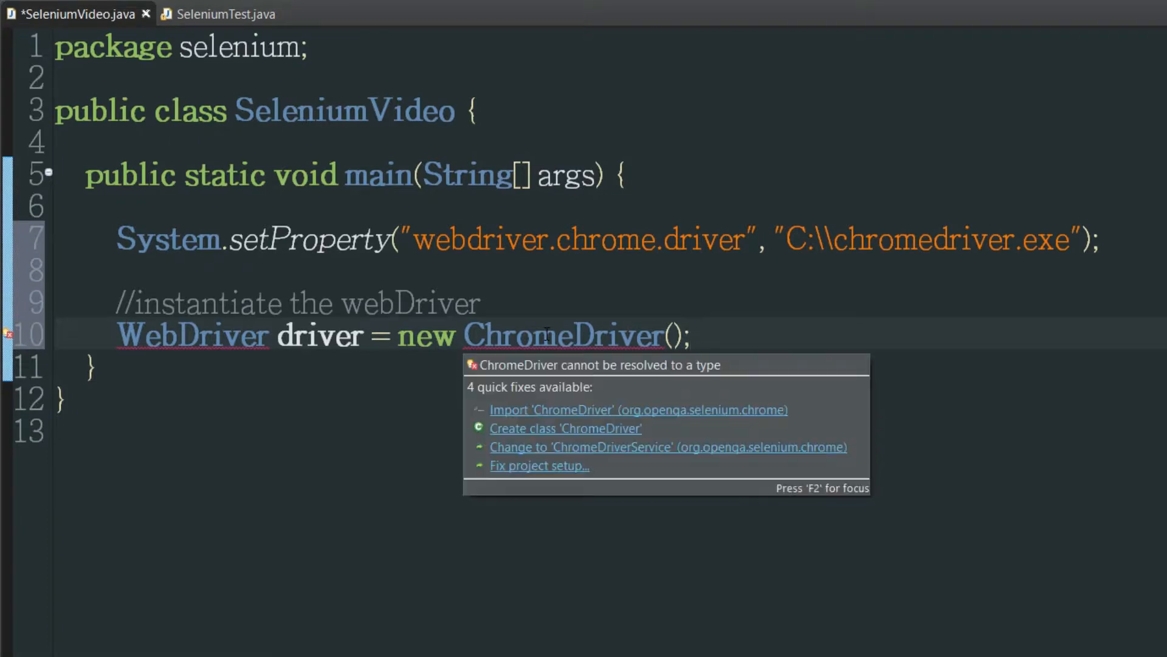
Import ChromeDriver and WebDriver from org.openqa.selenium via quick fixes
click(638, 409)
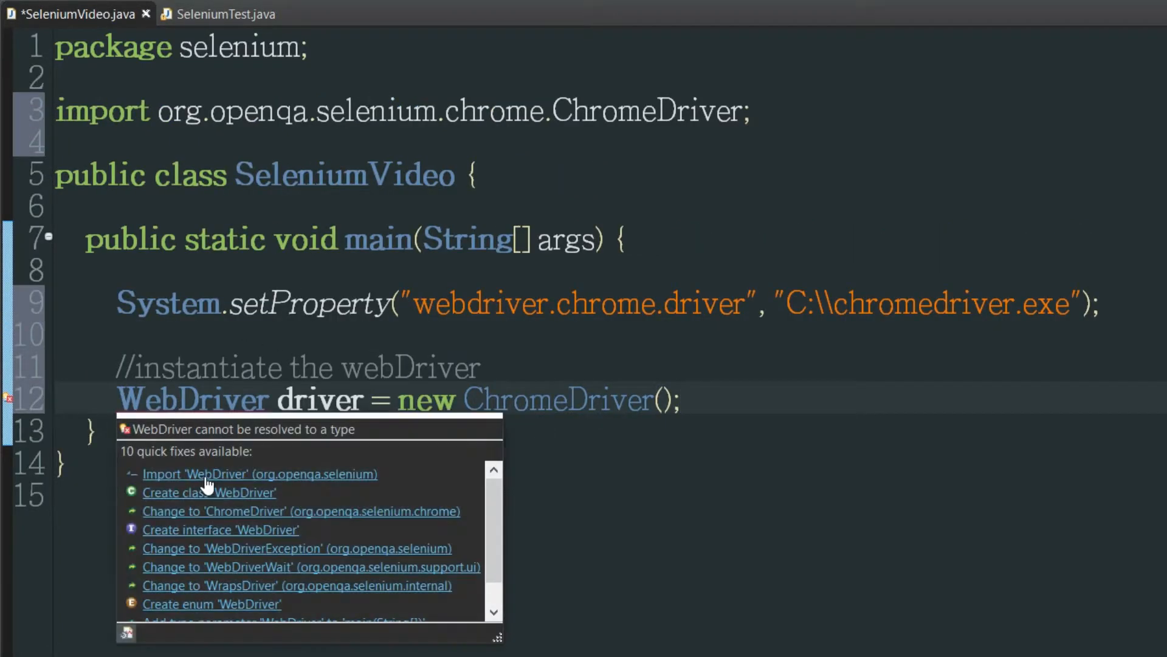
click(259, 472)
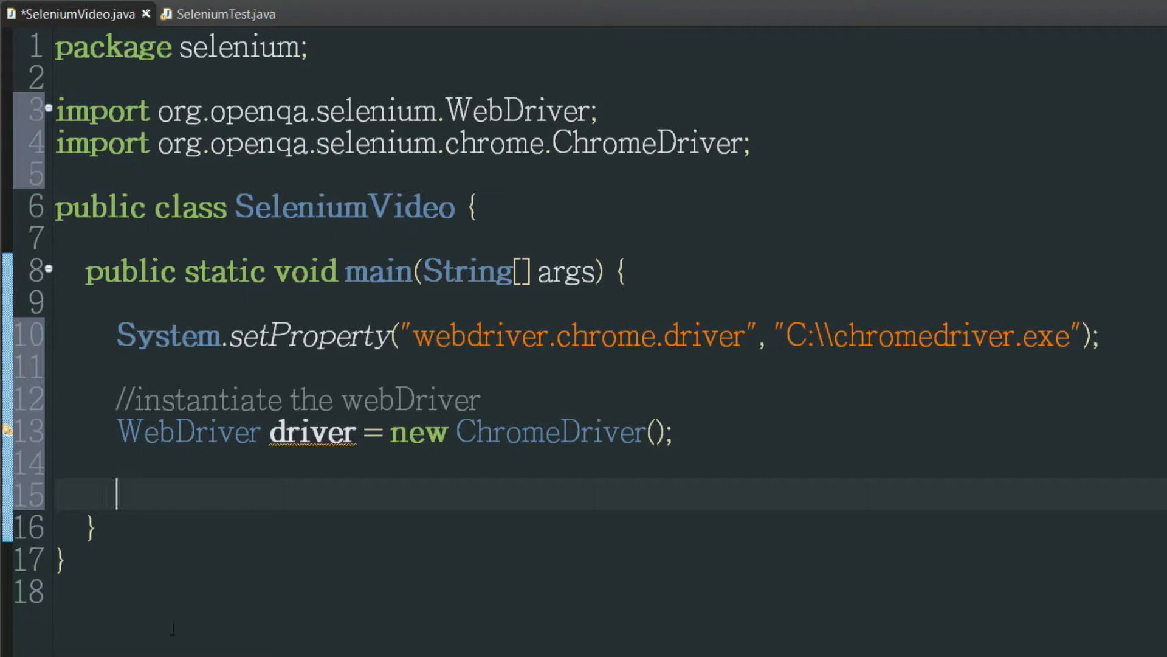
click(270, 432)
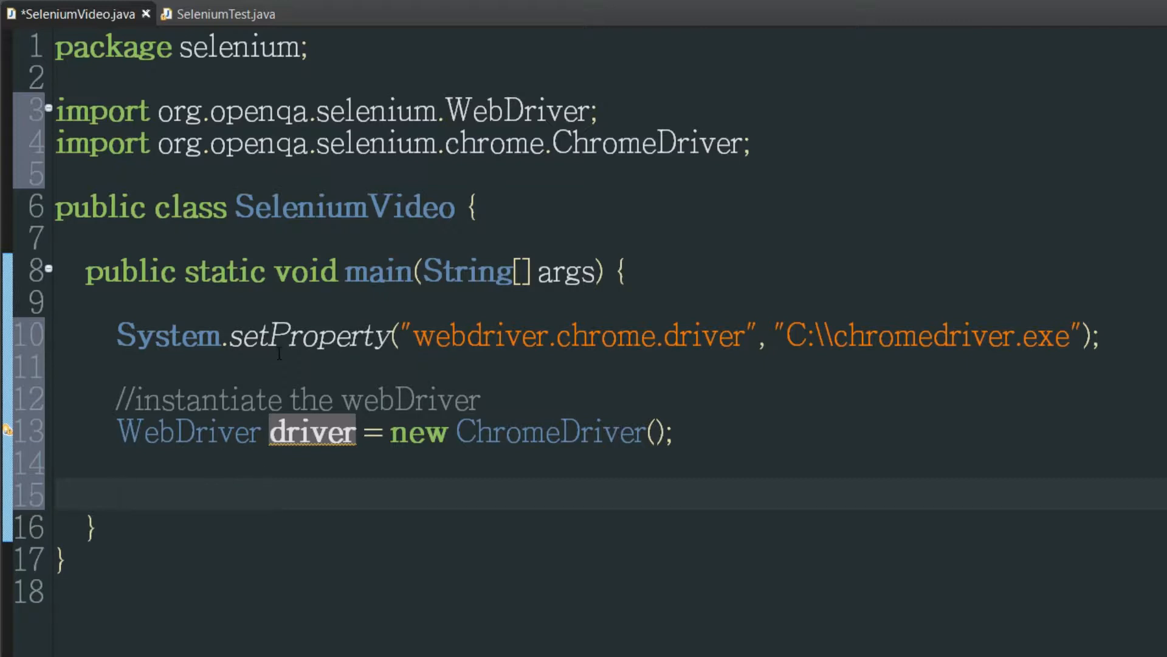
mouse_move(223, 506)
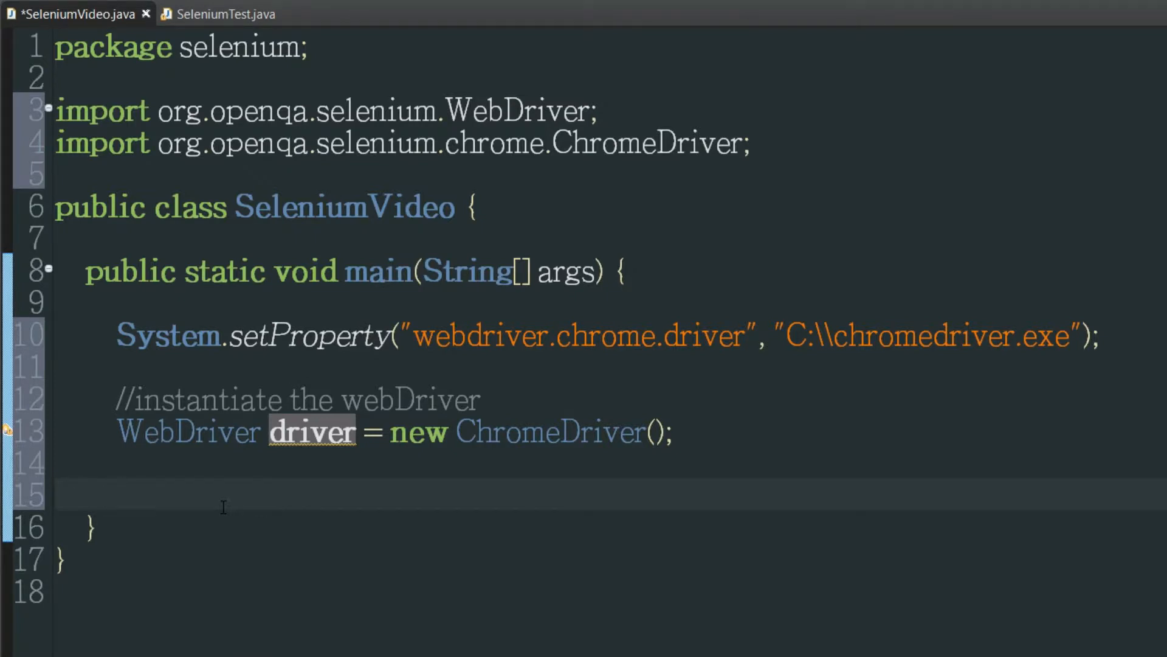
text(//go to a)
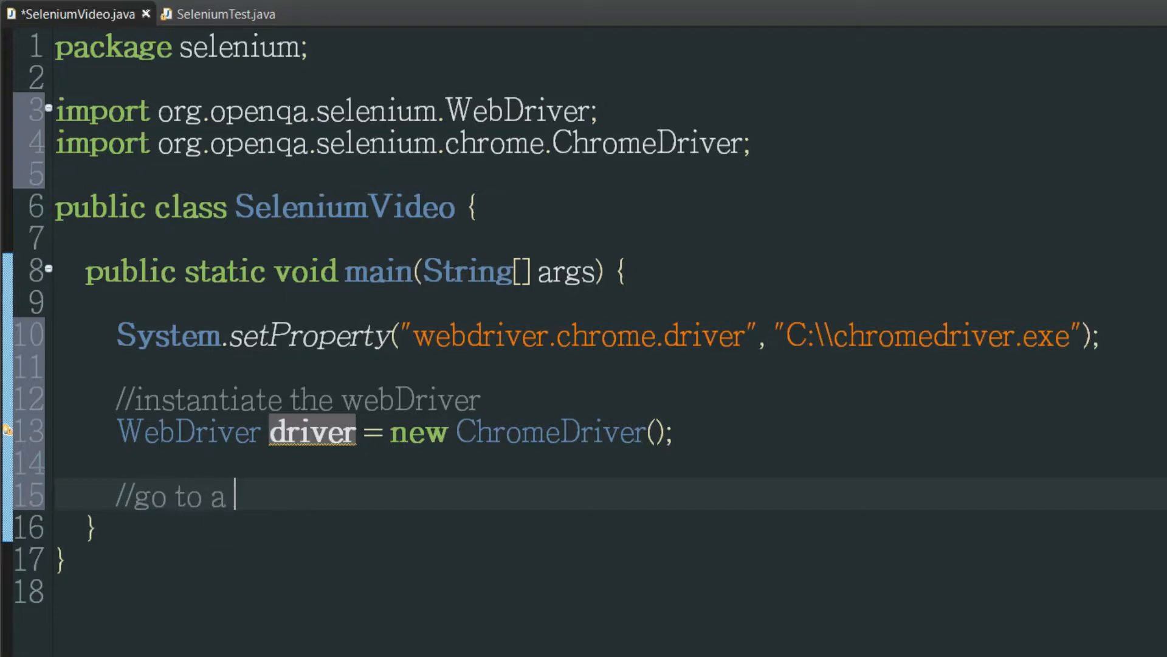
text(certain web site)
text(d)
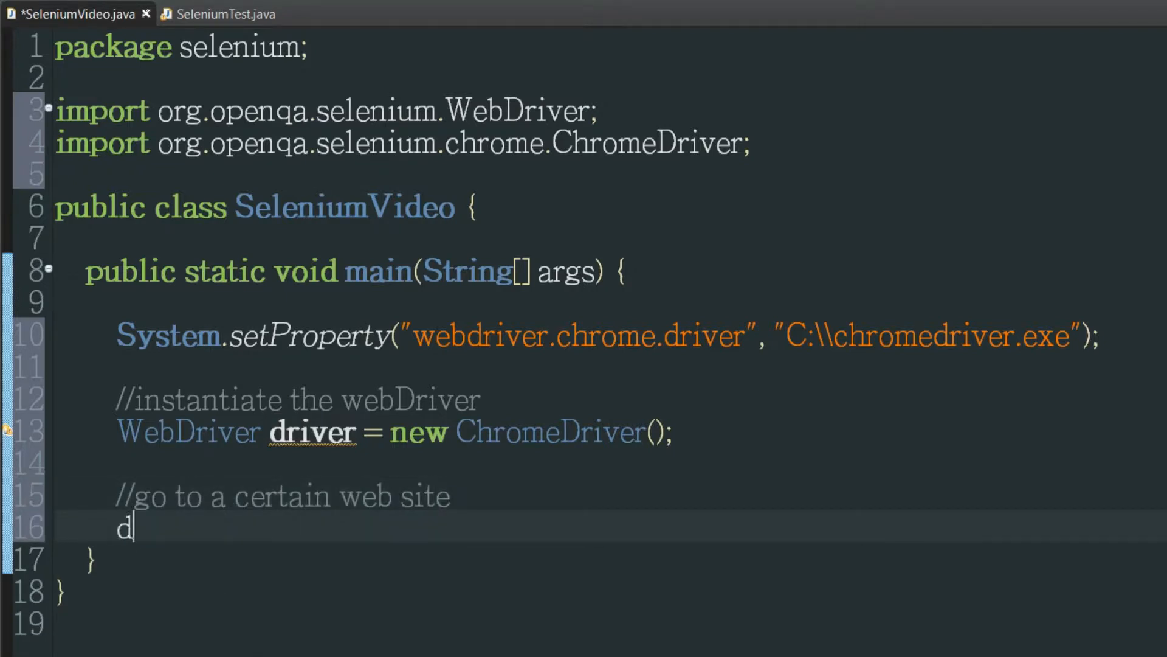
text(river.get("http://docs.seleniumhq.org/");)
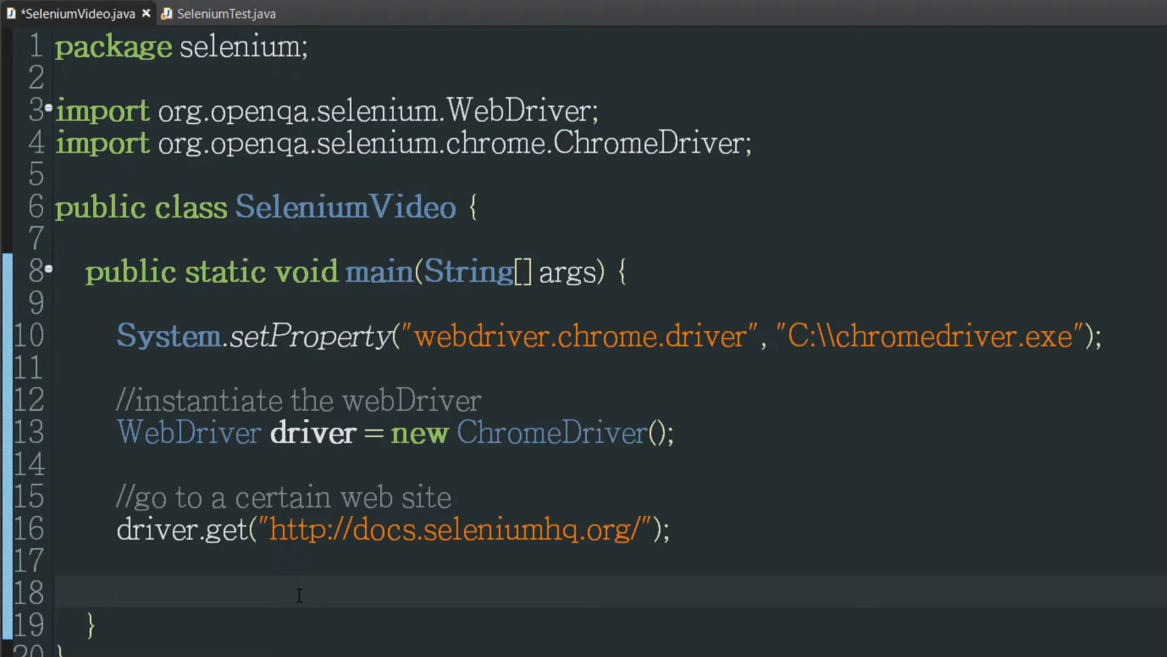
click(116, 593)
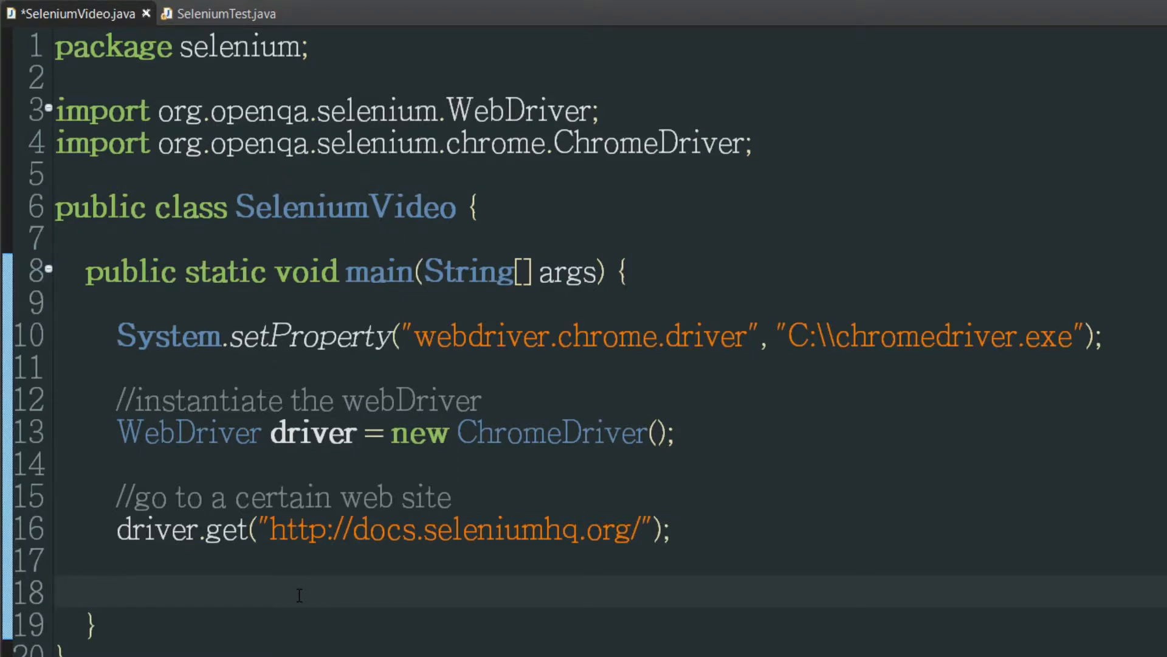
Add '//maximize the window' and driver.manage().window().maximize();, then run the program
text(//max)
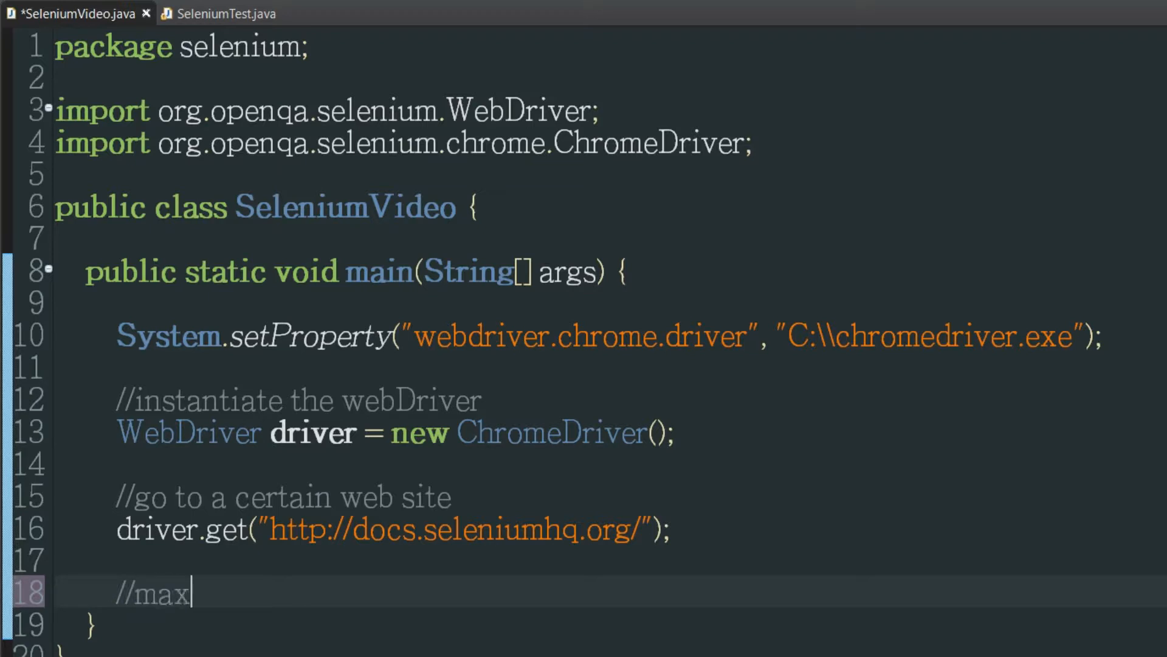
text(imize the window)
text(driver)
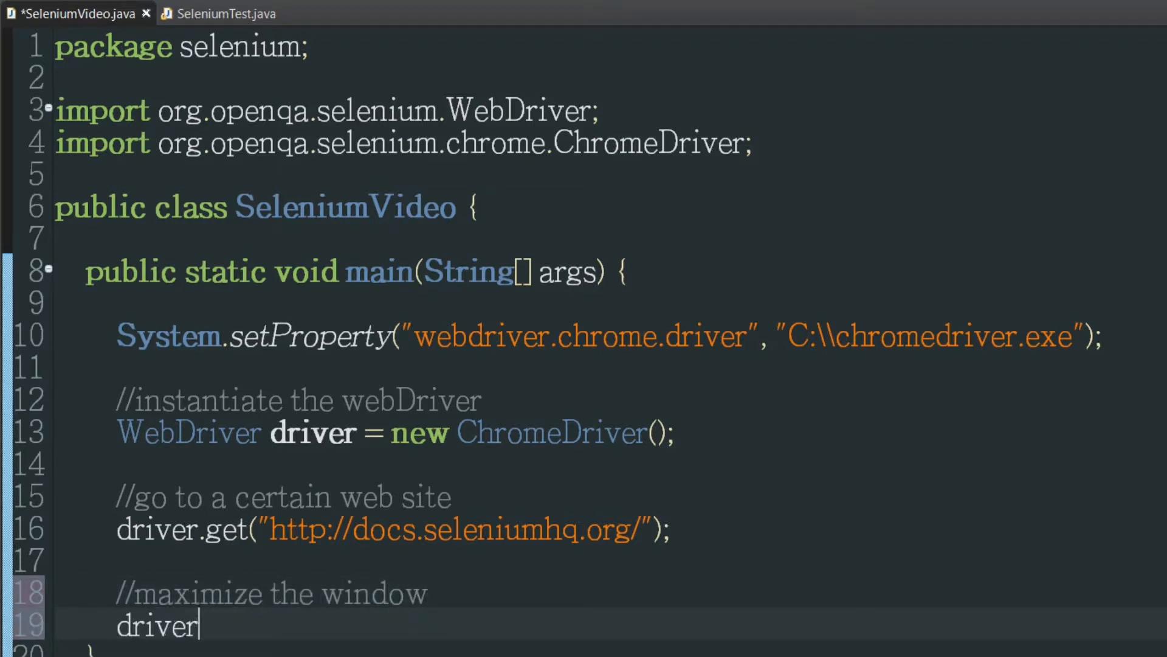
text(.manage().)
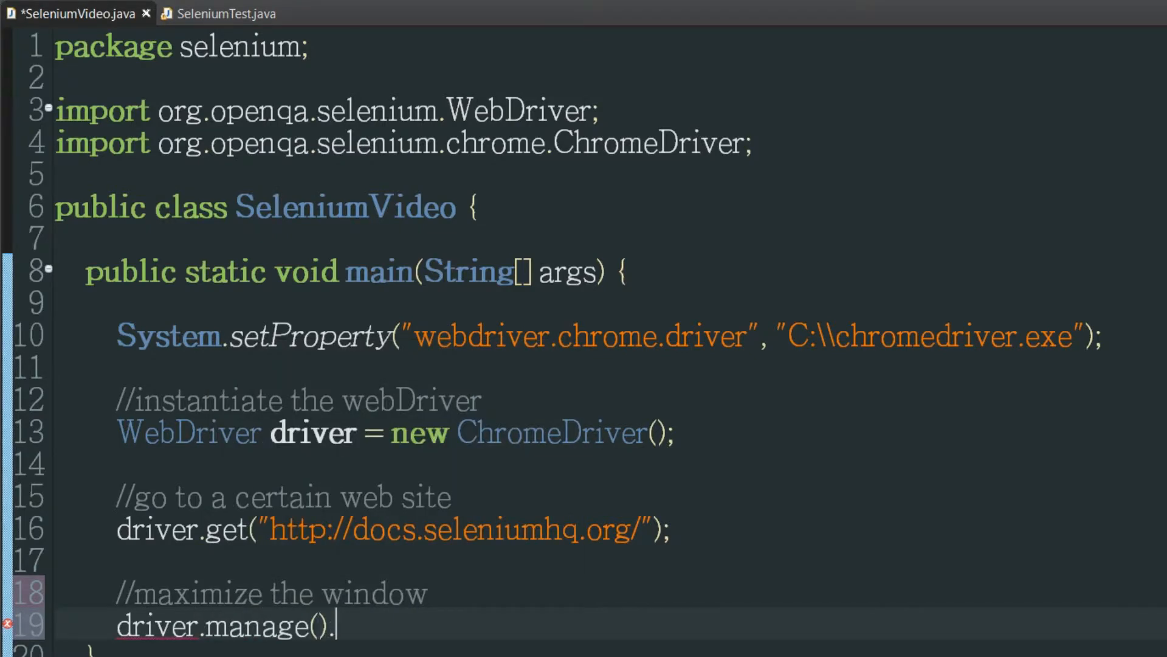
text(window().maximize();)
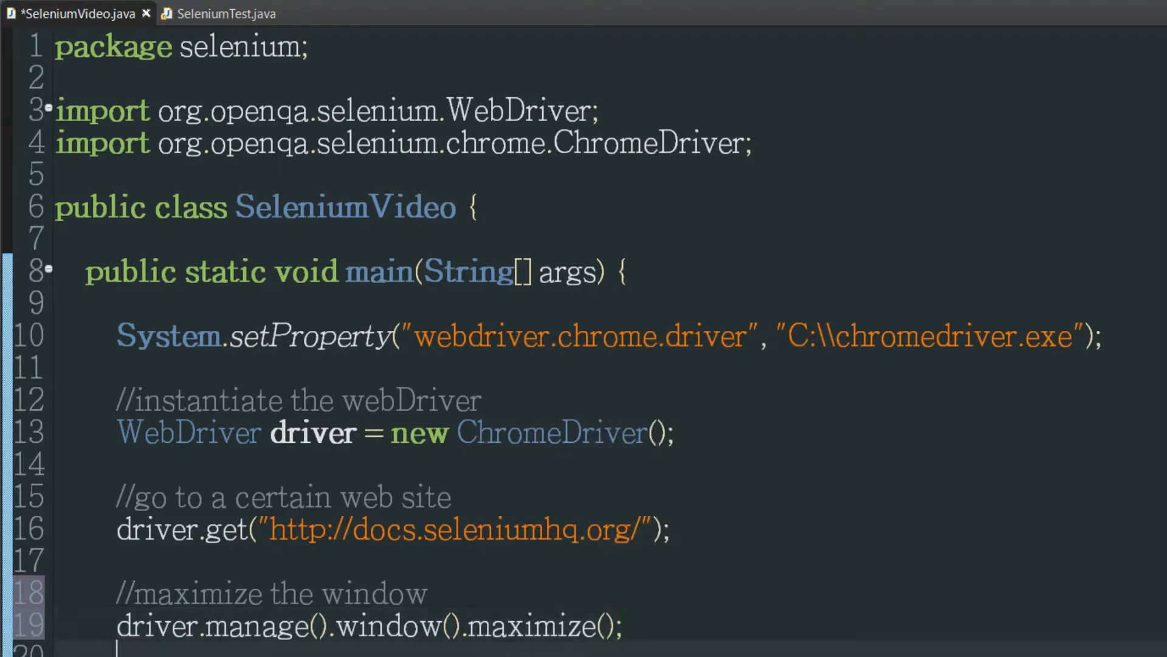
key(ctrl+s)
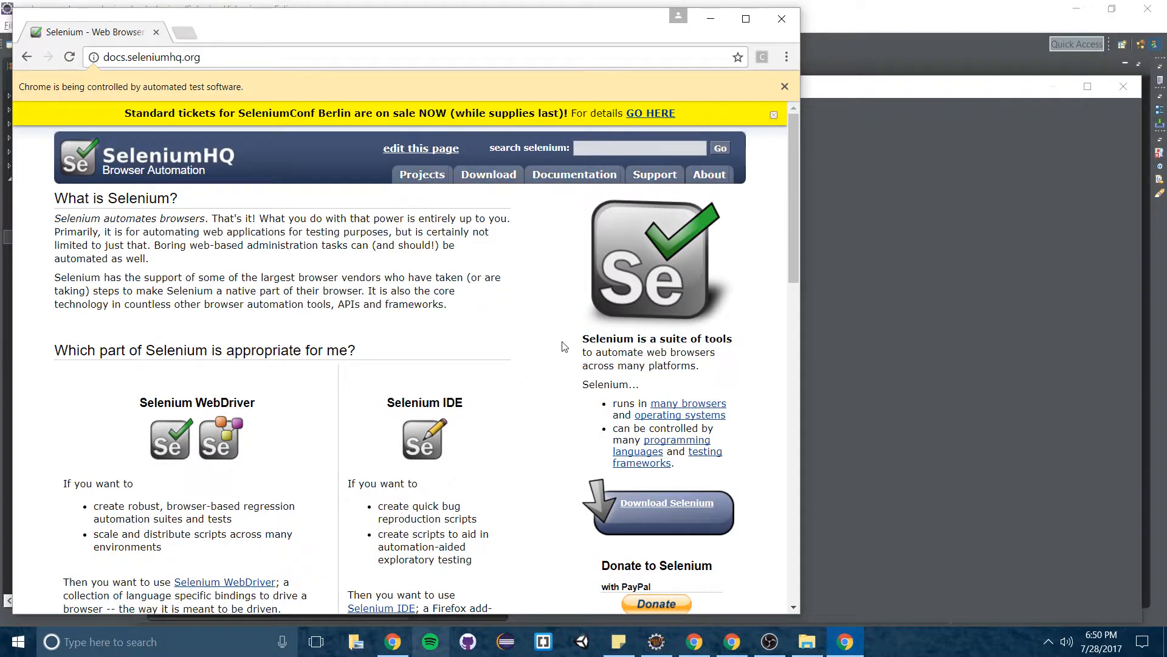
Watch the automated Chrome open docs.seleniumhq.org maximized and scroll the page
click(744, 18)
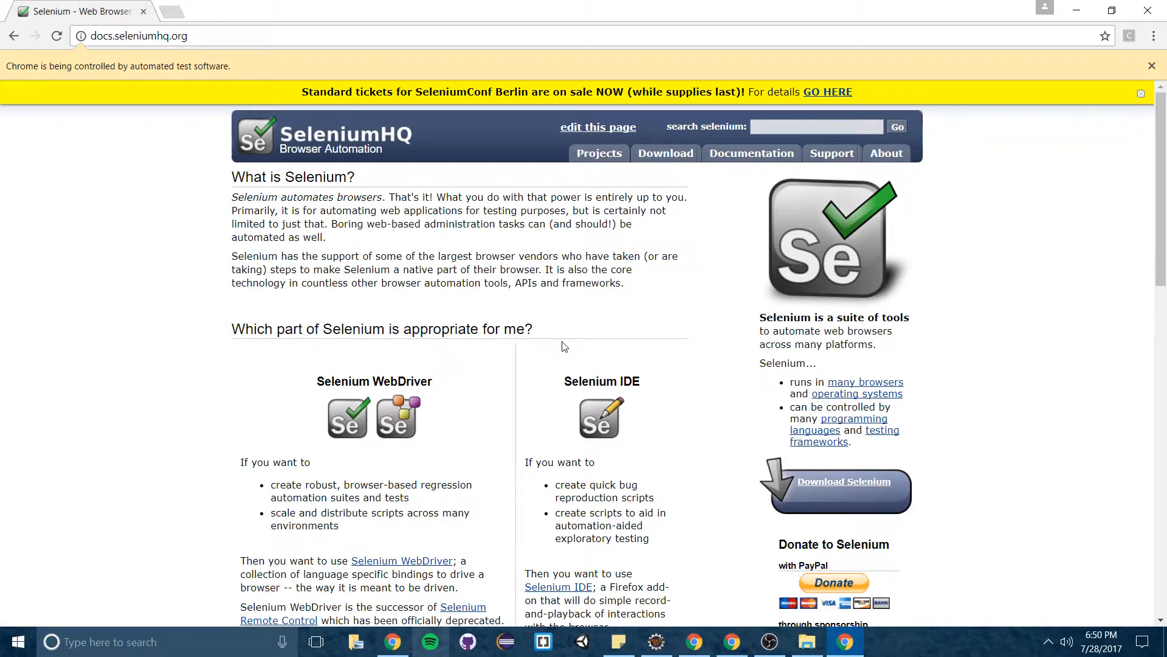
mouse_move(629, 212)
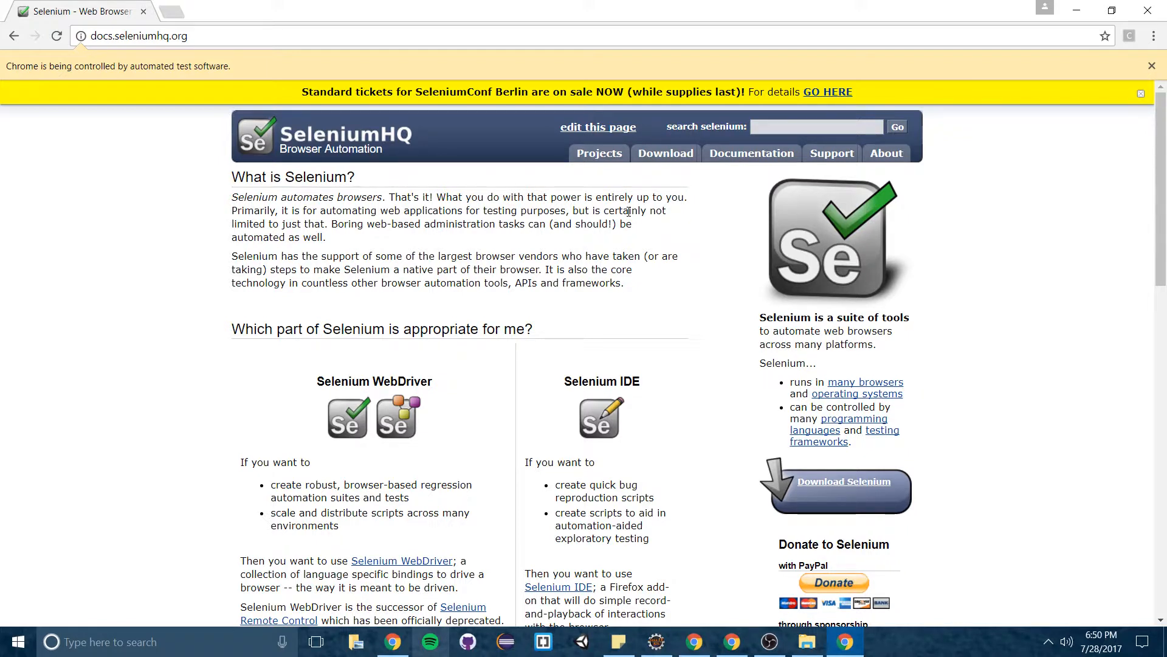
mouse_move(645, 176)
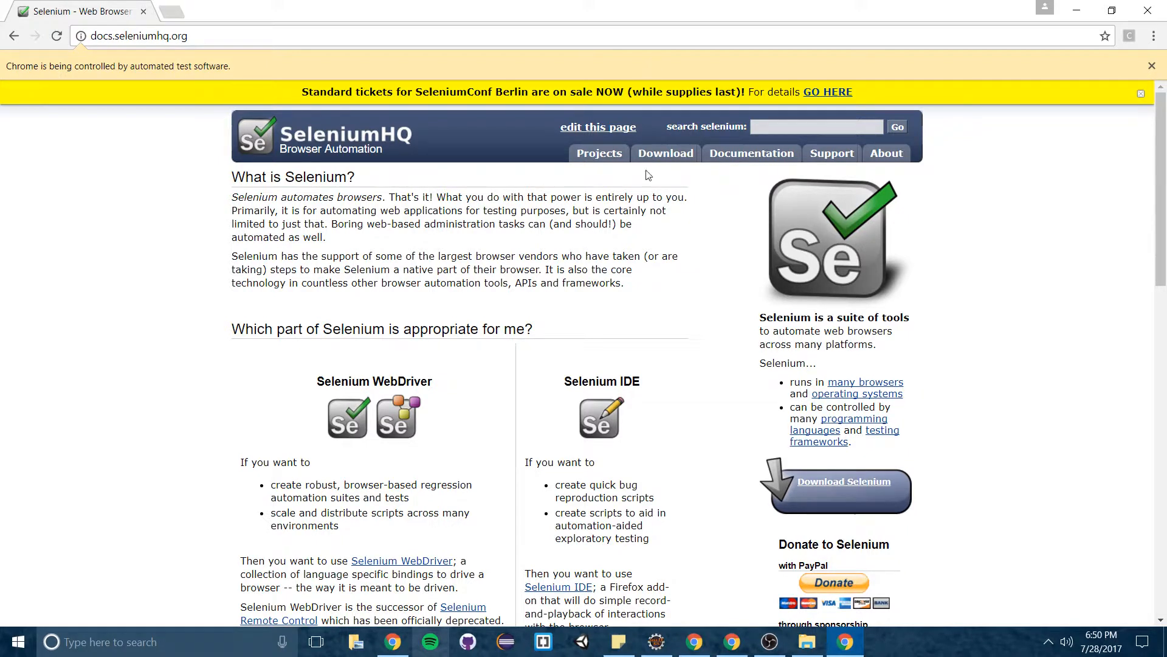
mouse_move(622, 303)
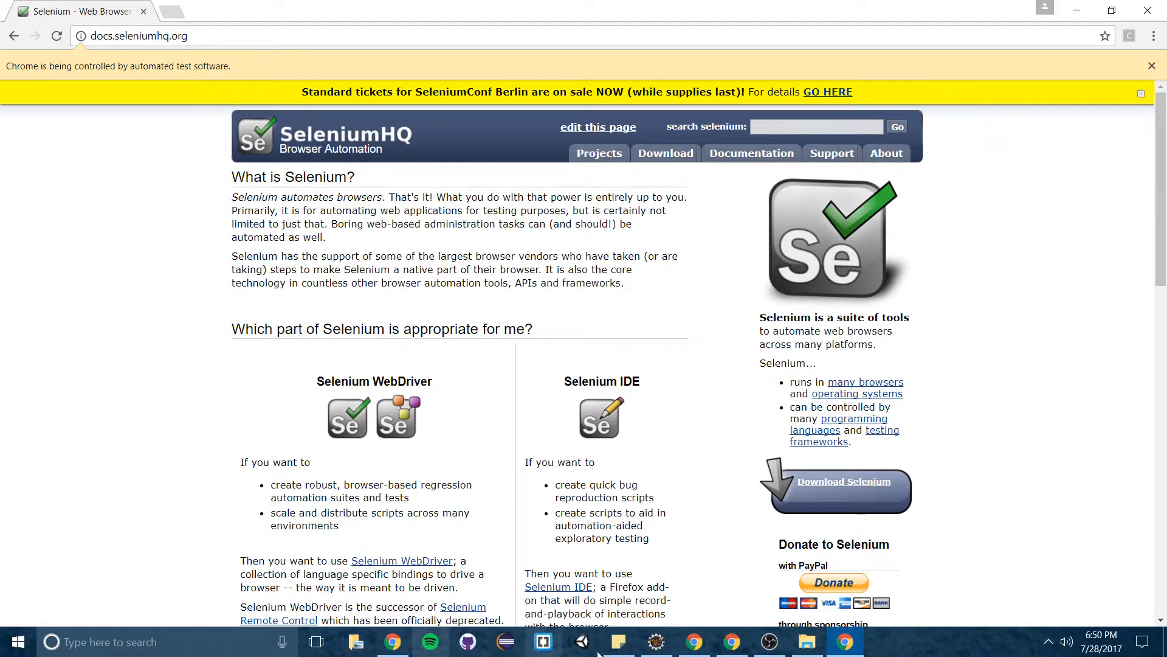
scroll(down, 3)
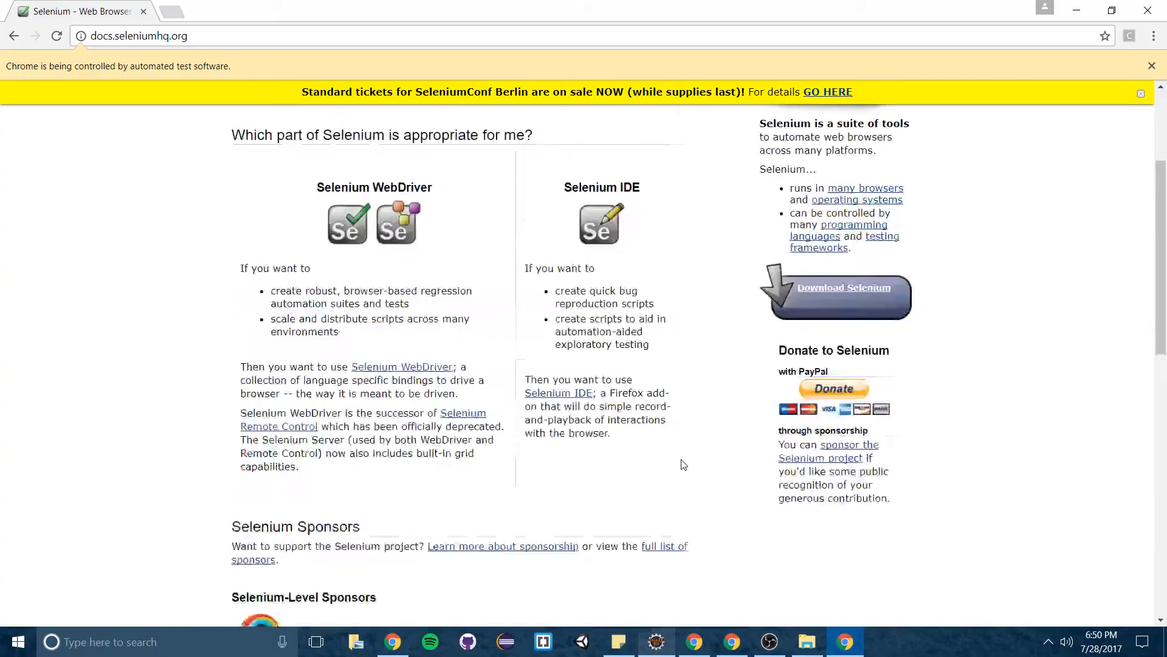
scroll(up, 3)
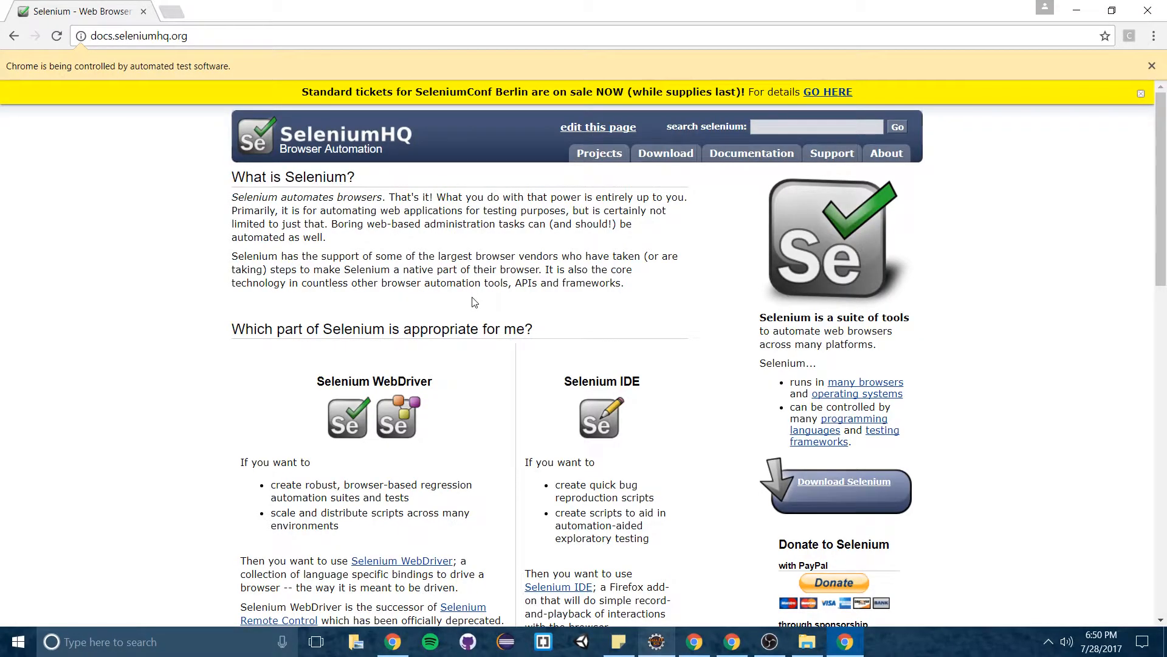
mouse_move(662, 189)
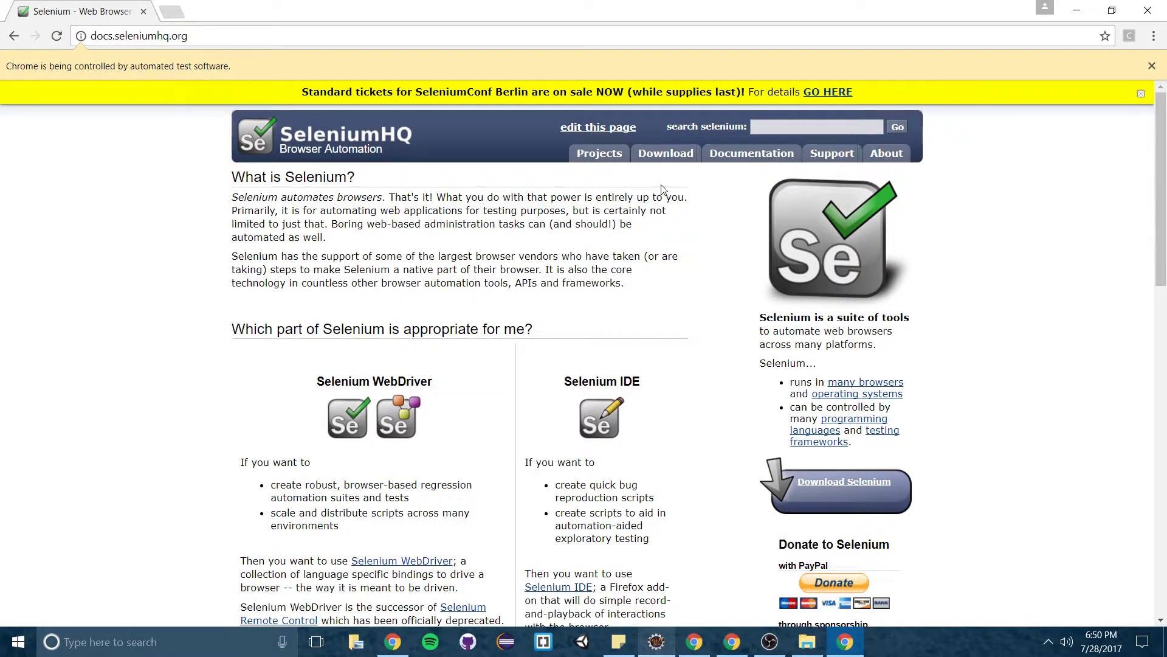
Bring up the context menu on the Download link to inspect its element
right_click(665, 153)
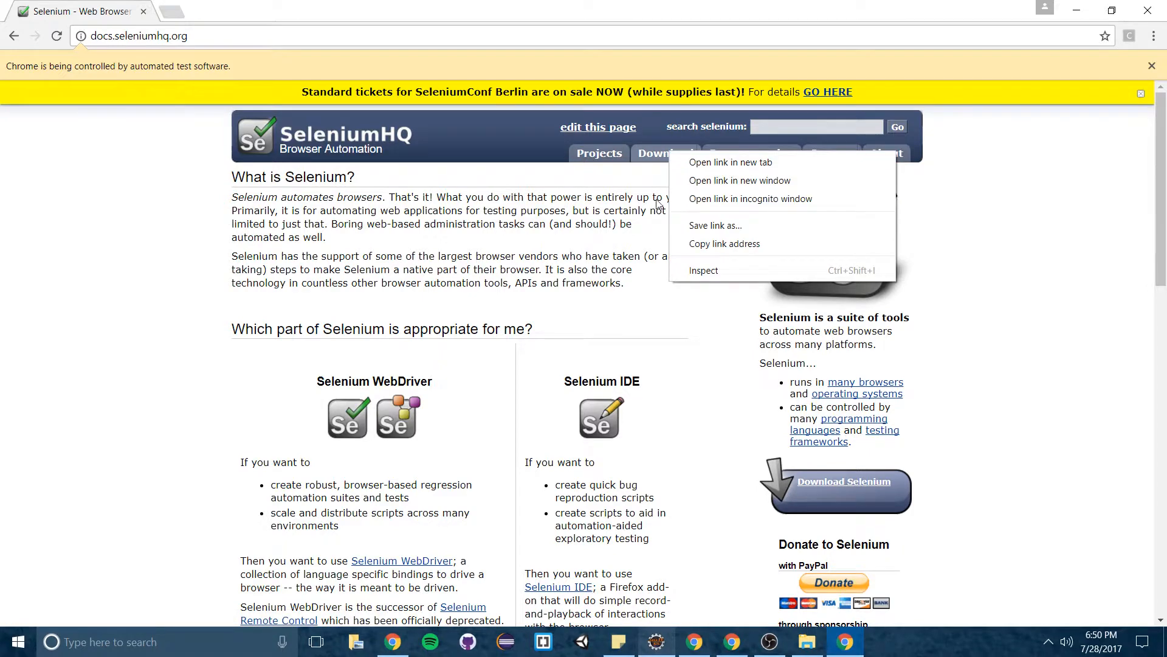
mouse_move(704, 270)
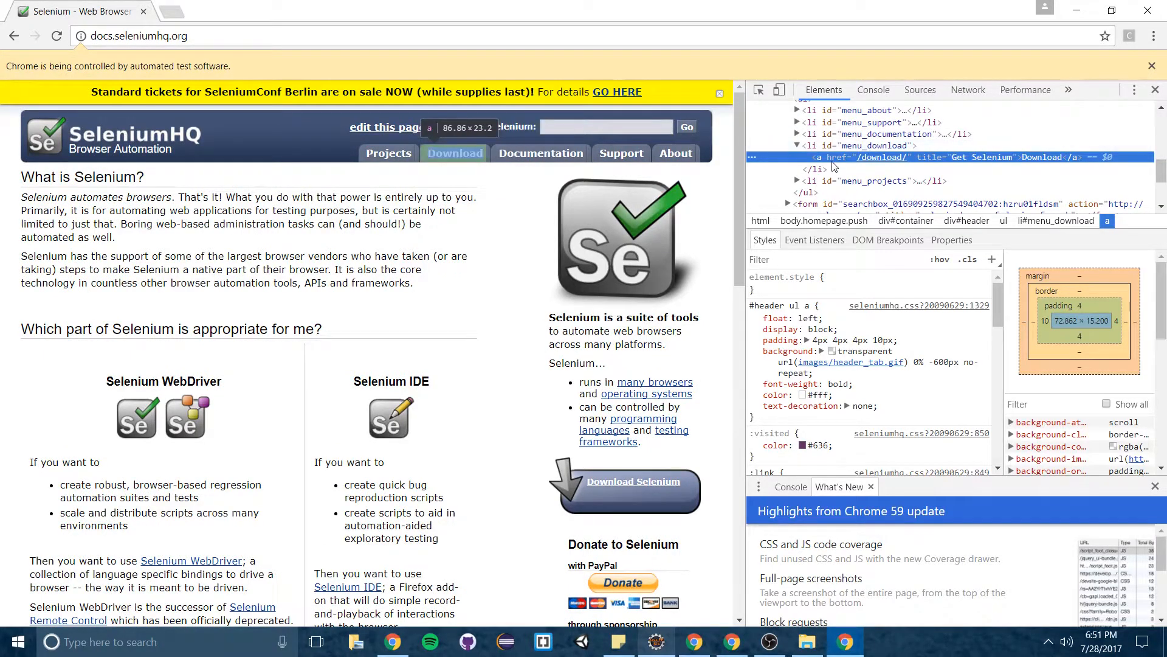
mouse_move(893, 167)
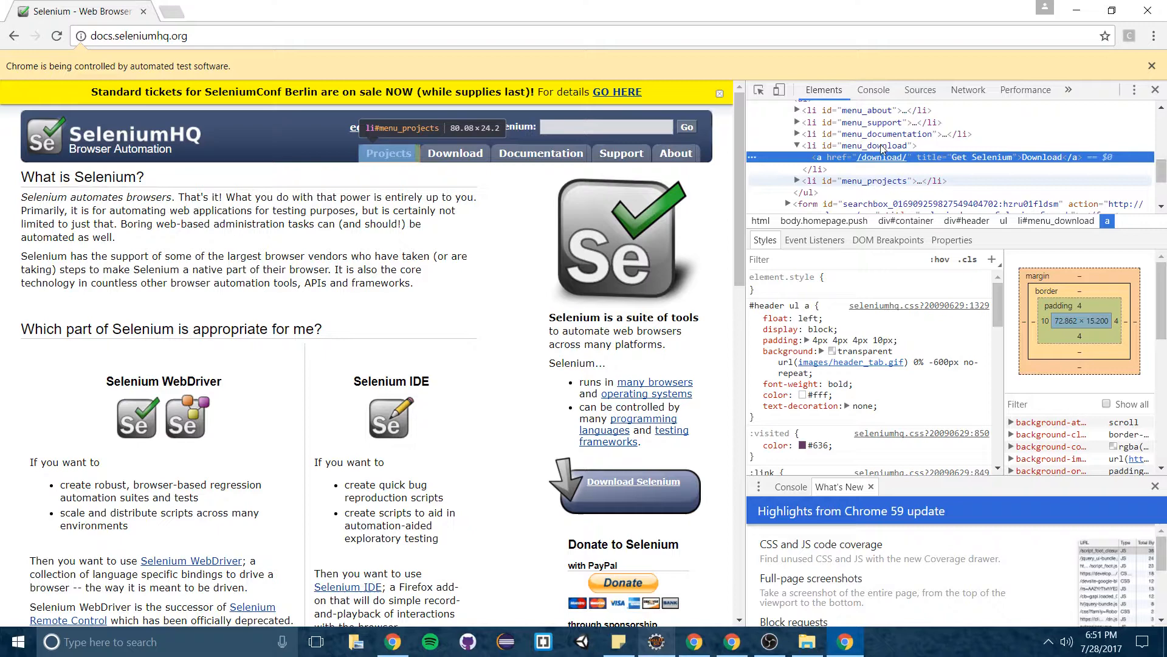
mouse_move(455, 153)
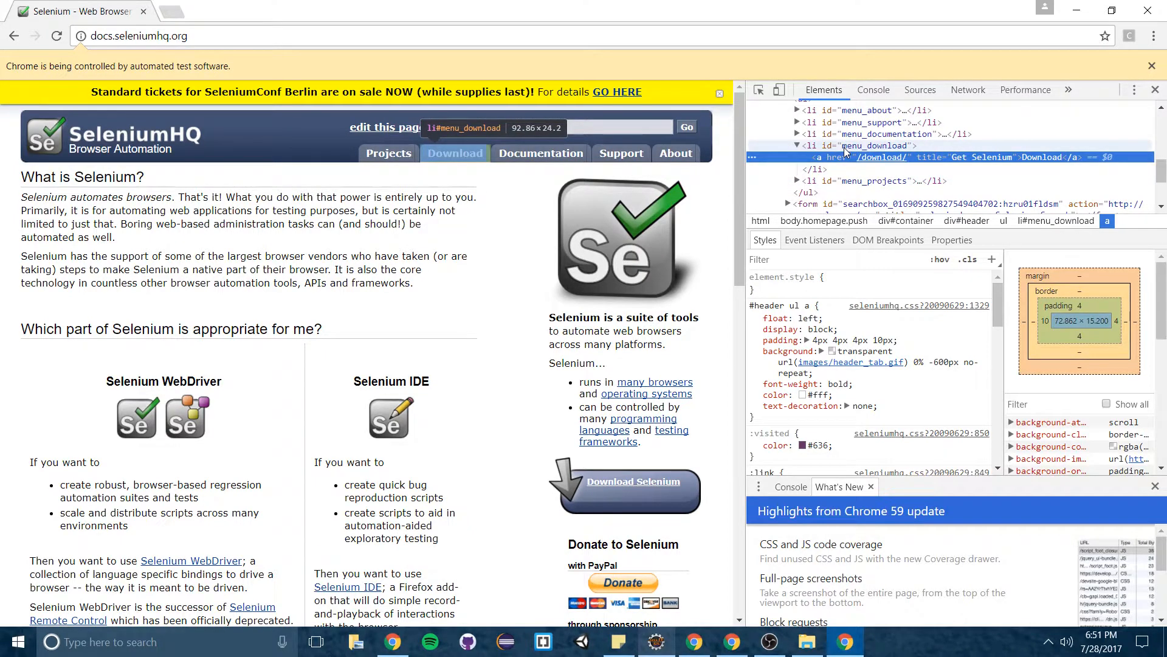
mouse_move(855, 151)
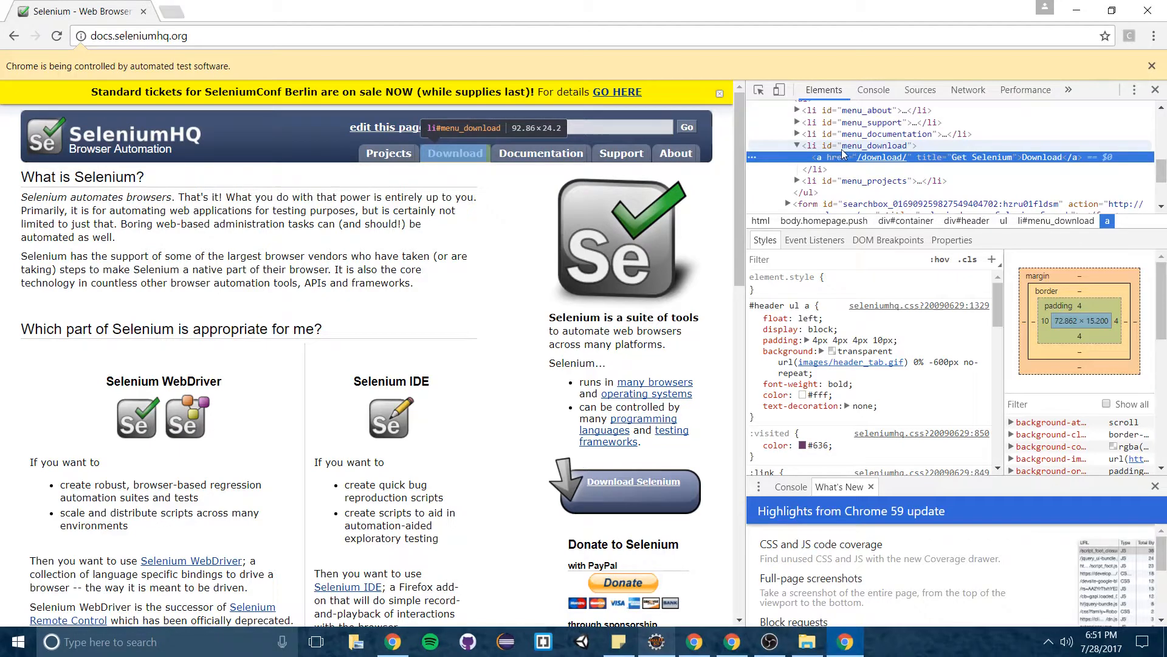
mouse_move(894, 154)
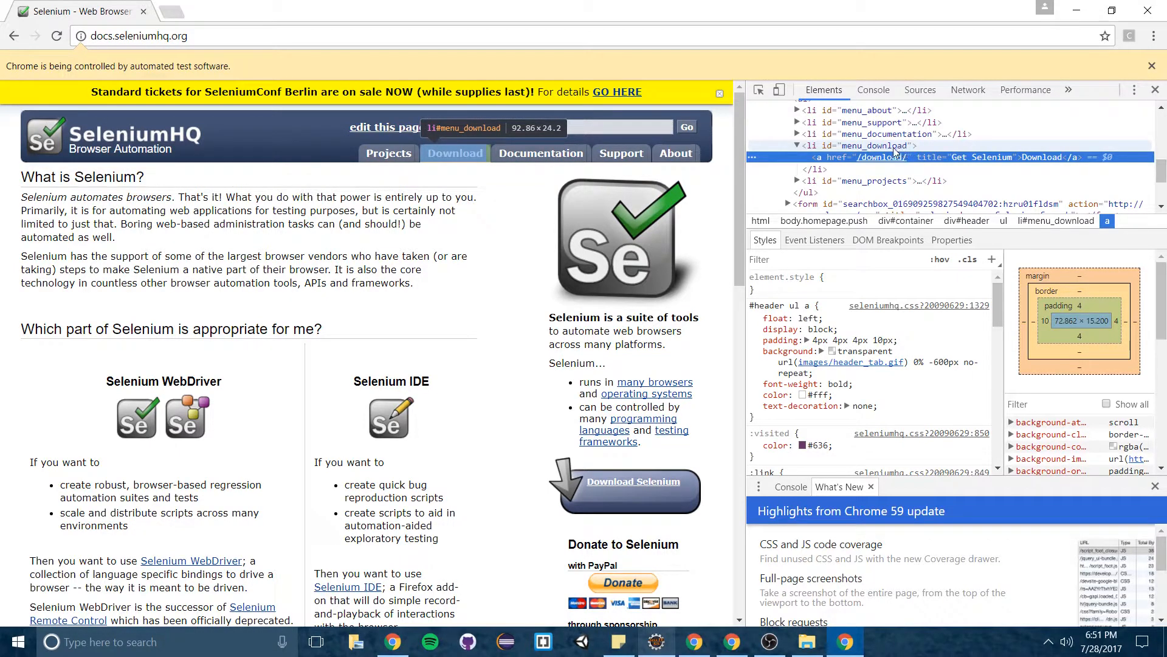
mouse_move(455, 153)
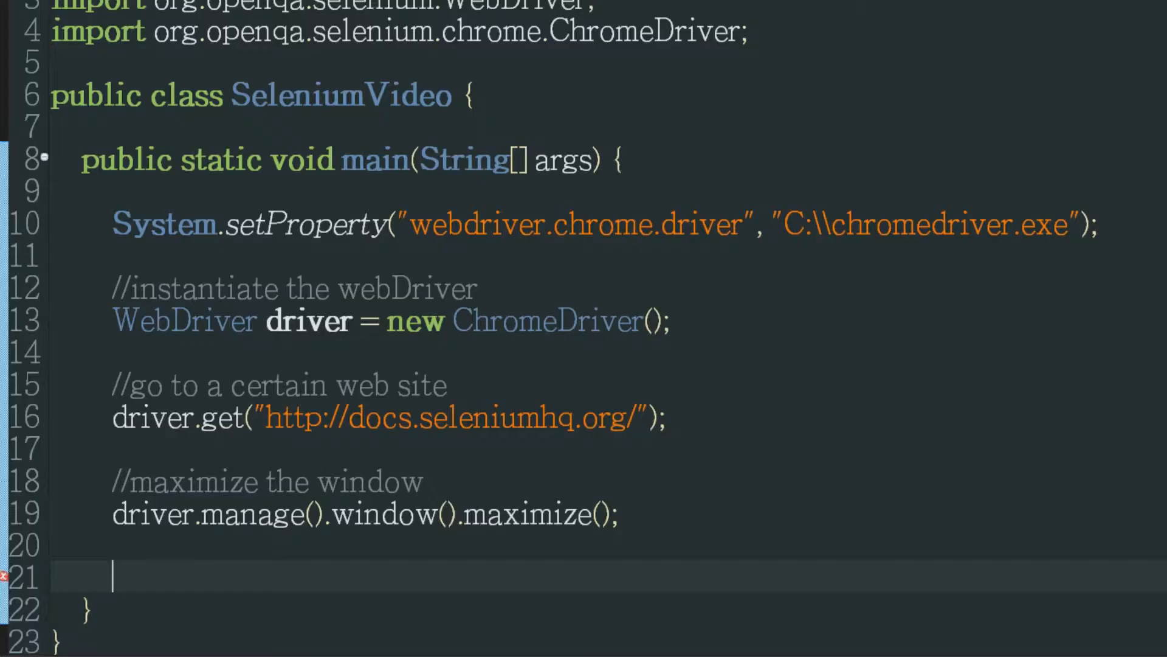
Add WebElement downloadButton = driver.findElement(By.id("menu_download"));
text(WebEl)
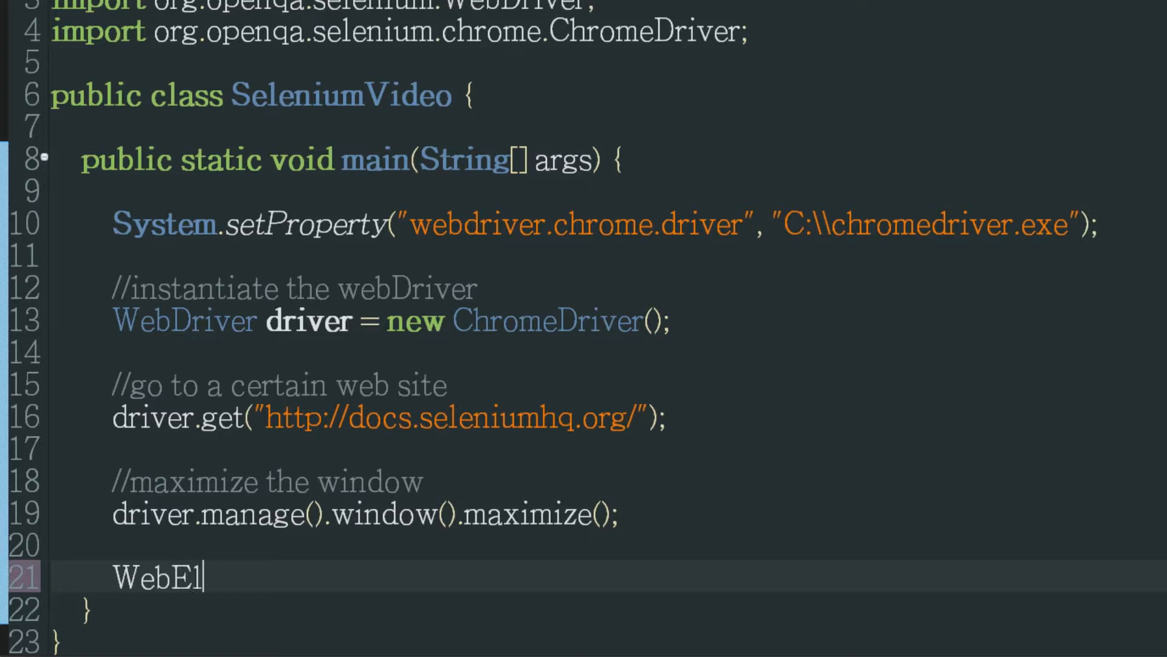
text(ement downloadButton =)
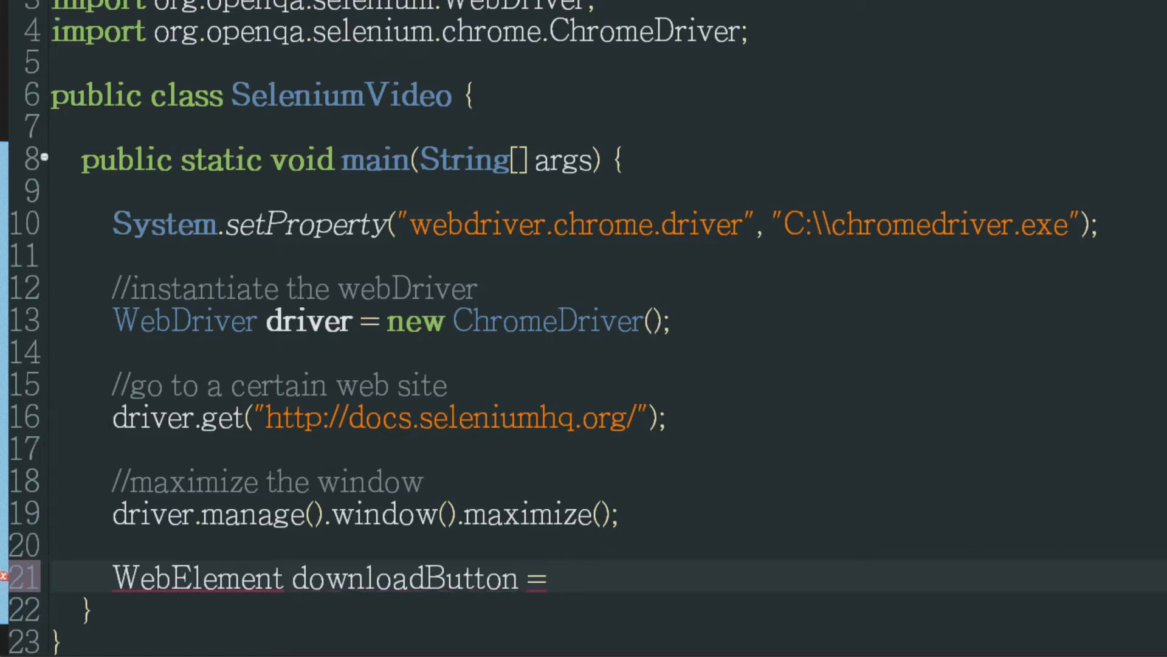
text(driver.findElement(arg0)
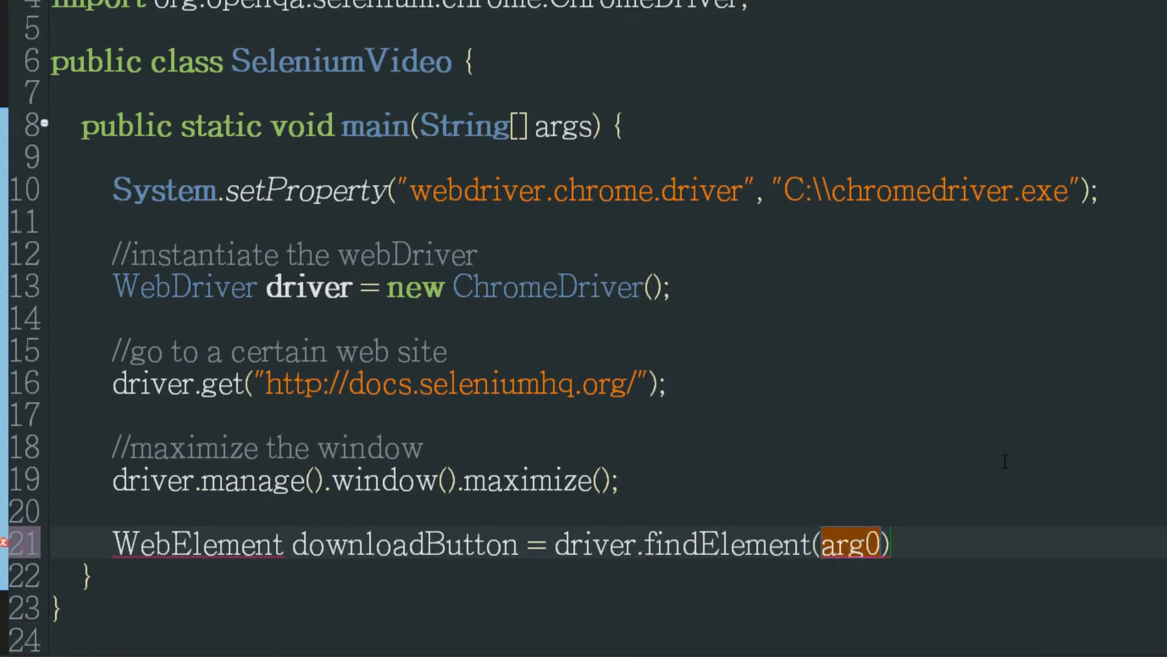
mouse_move(907, 588)
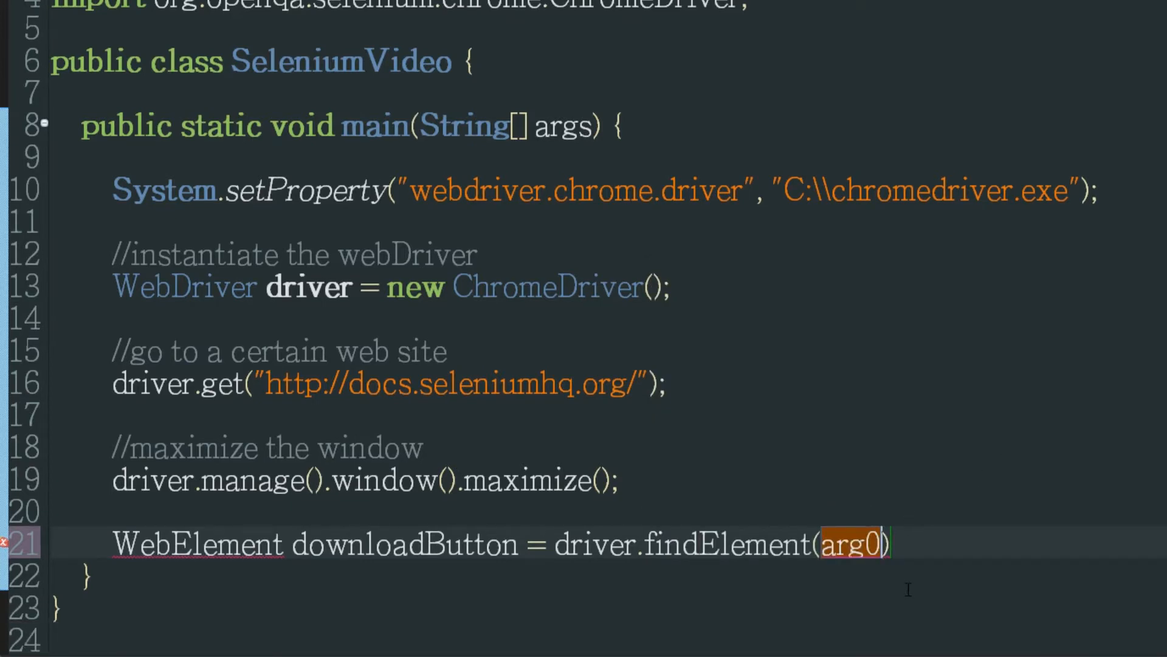
text(By)
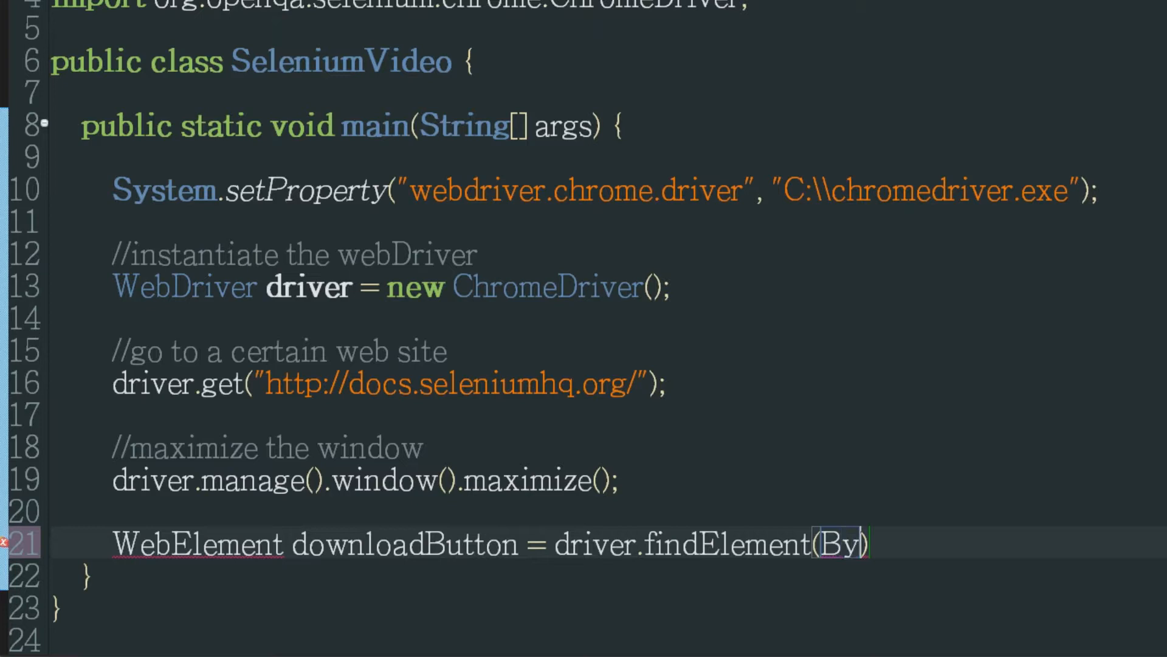
text(.id(id))
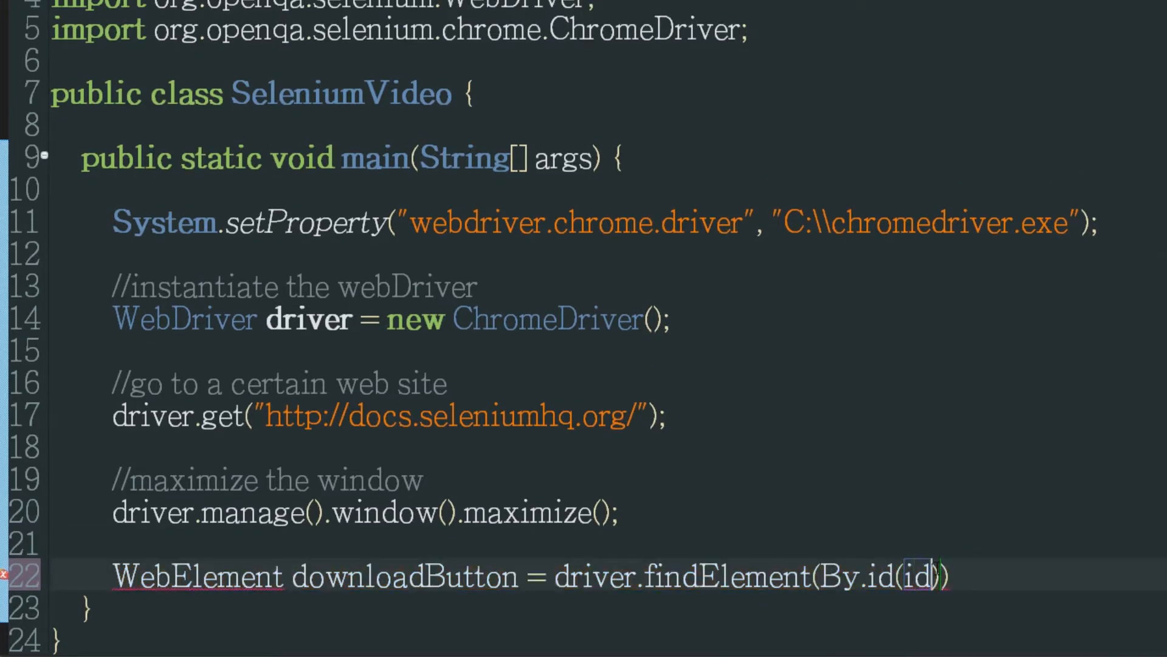
text("")
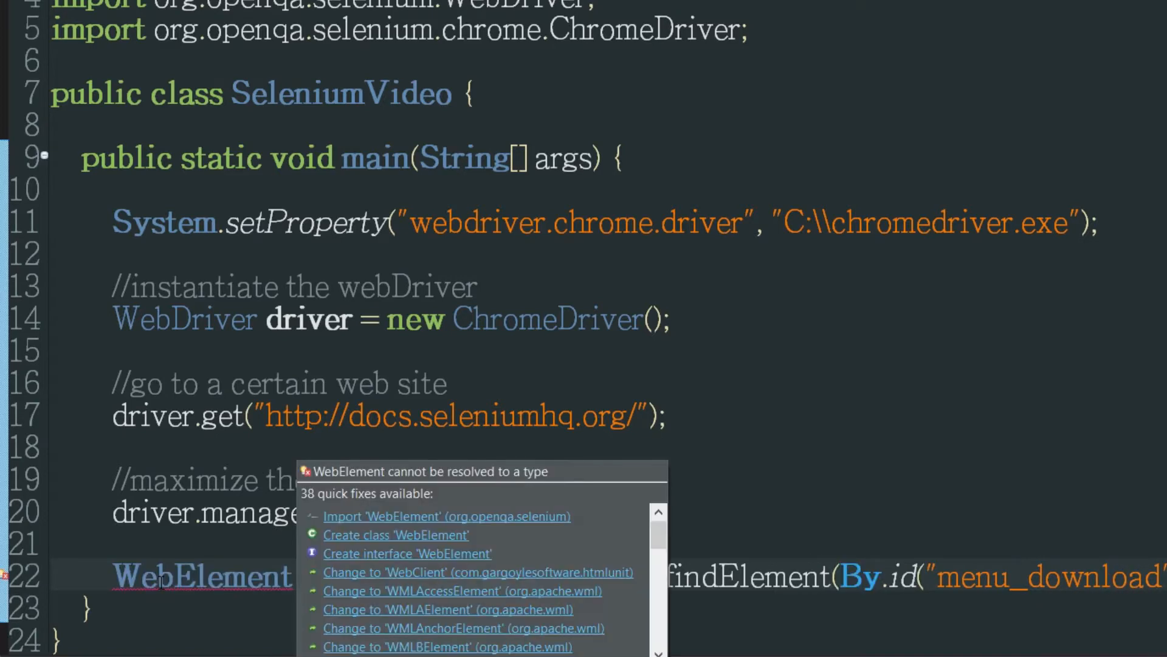
mouse_move(476, 518)
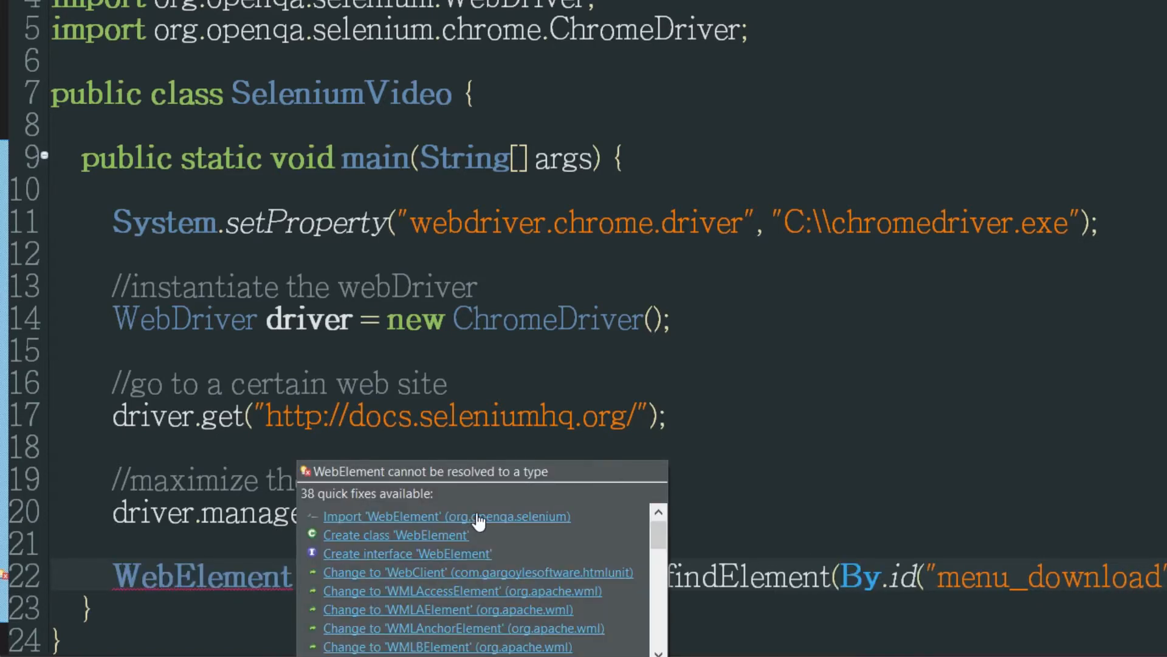
Import WebElement from the selenium package and rename the variable to downloadButton
click(445, 516)
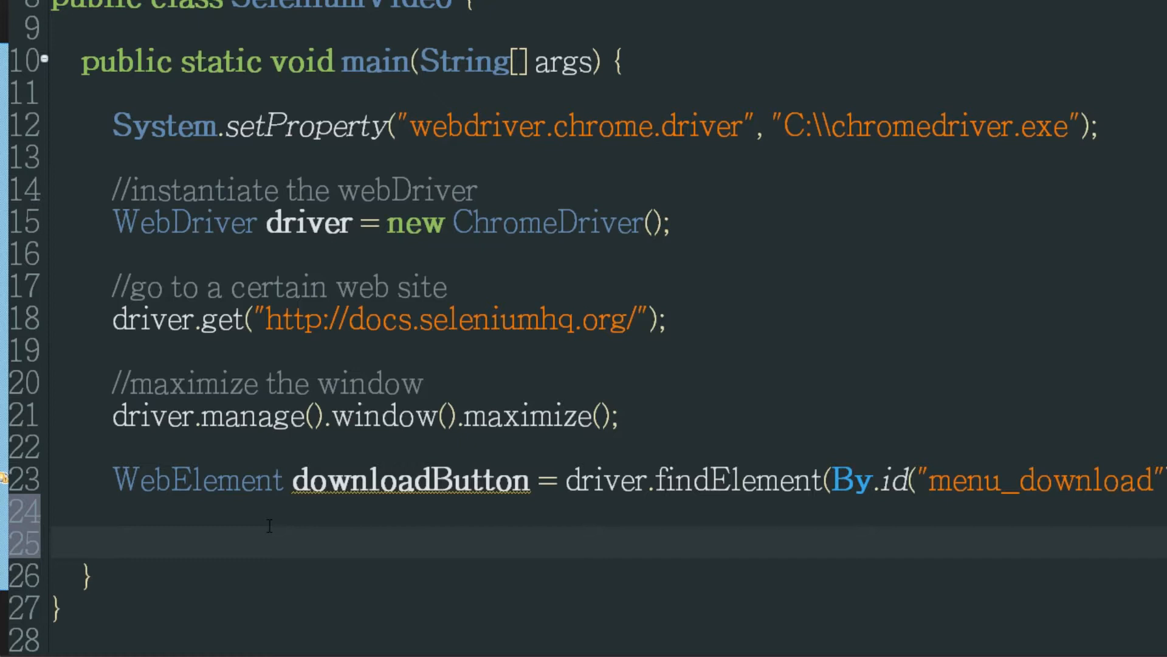
double_click(410, 479)
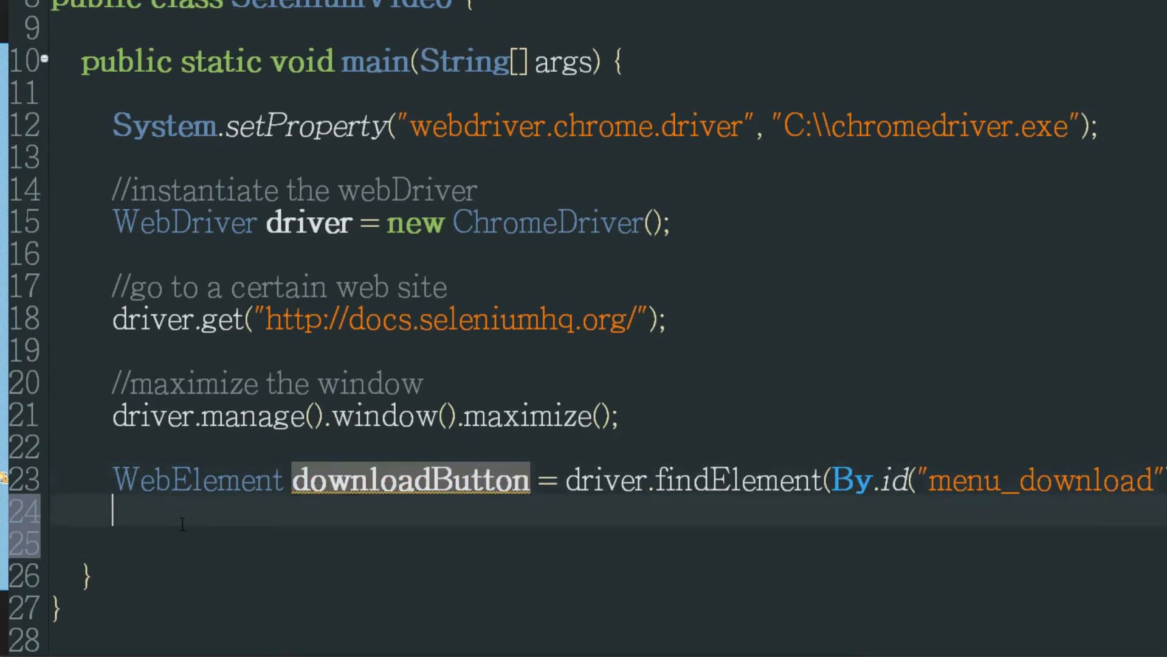
text(downlo)
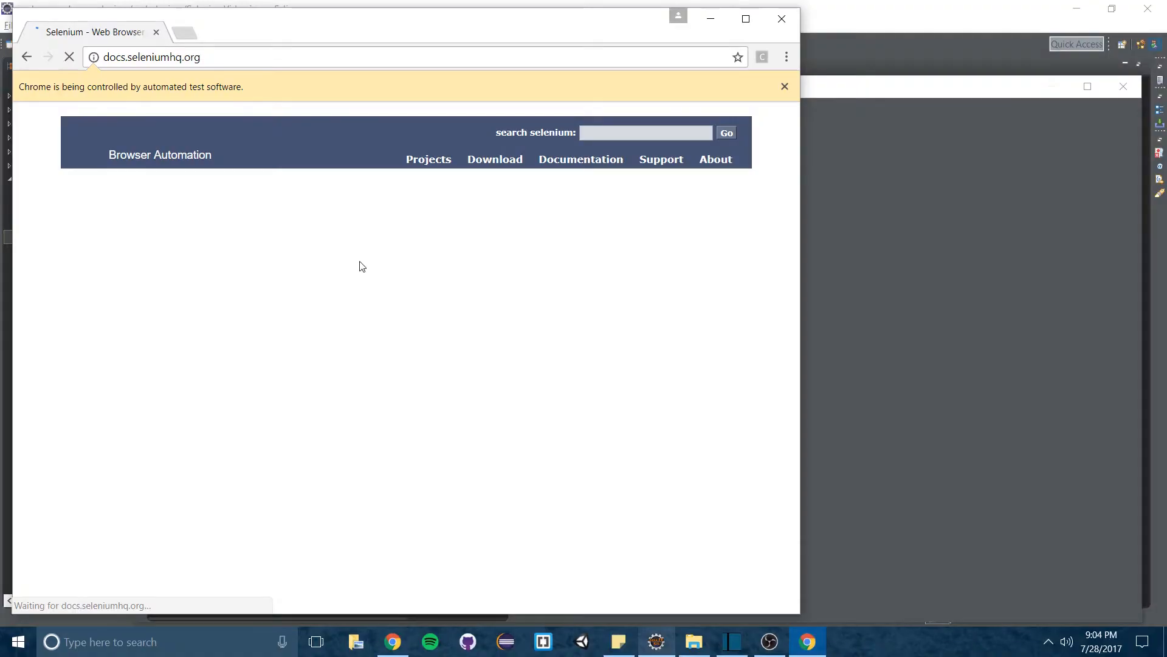
Add downloadButton.click(); after the findElement line and save the file
click(495, 158)
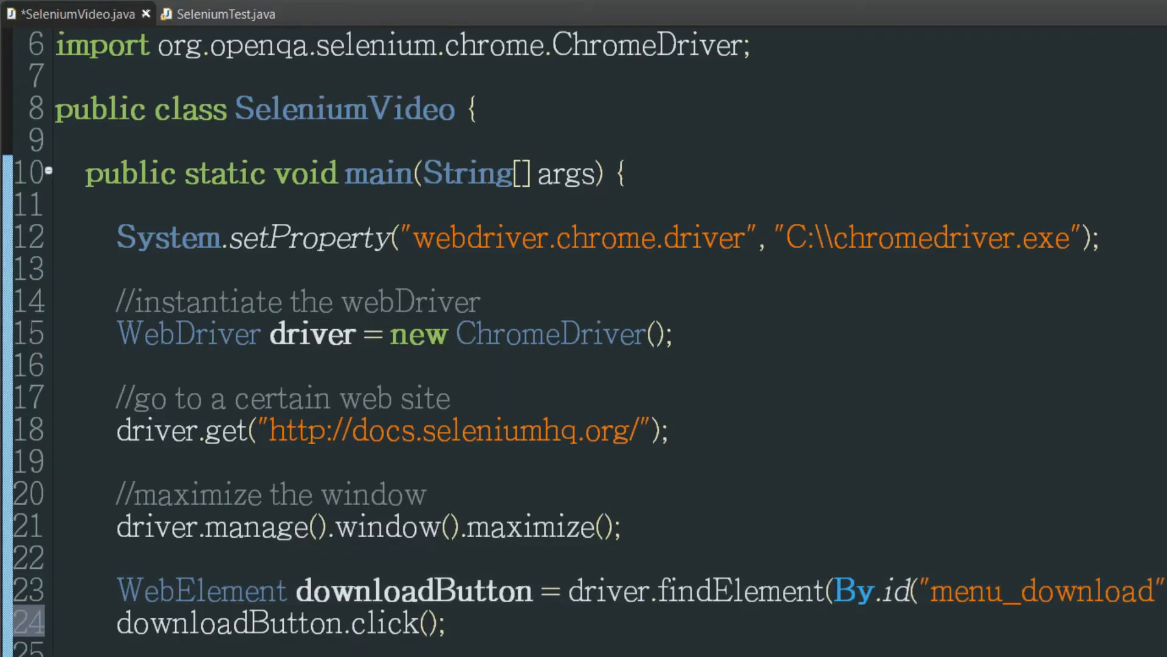
key(ctrl+s)
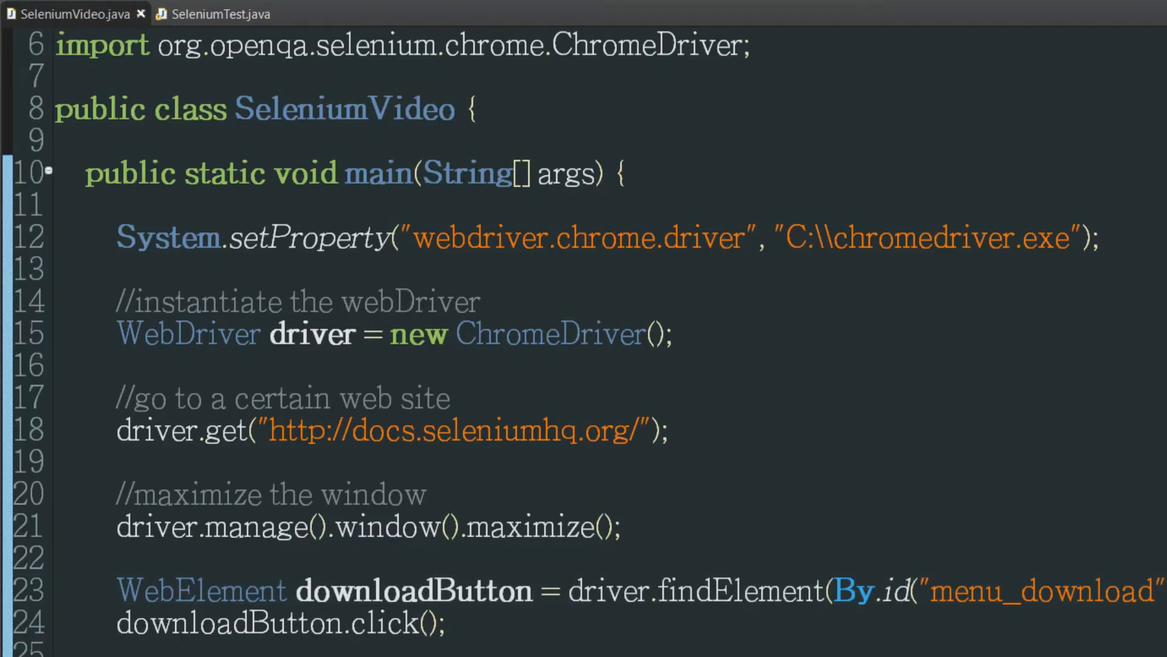